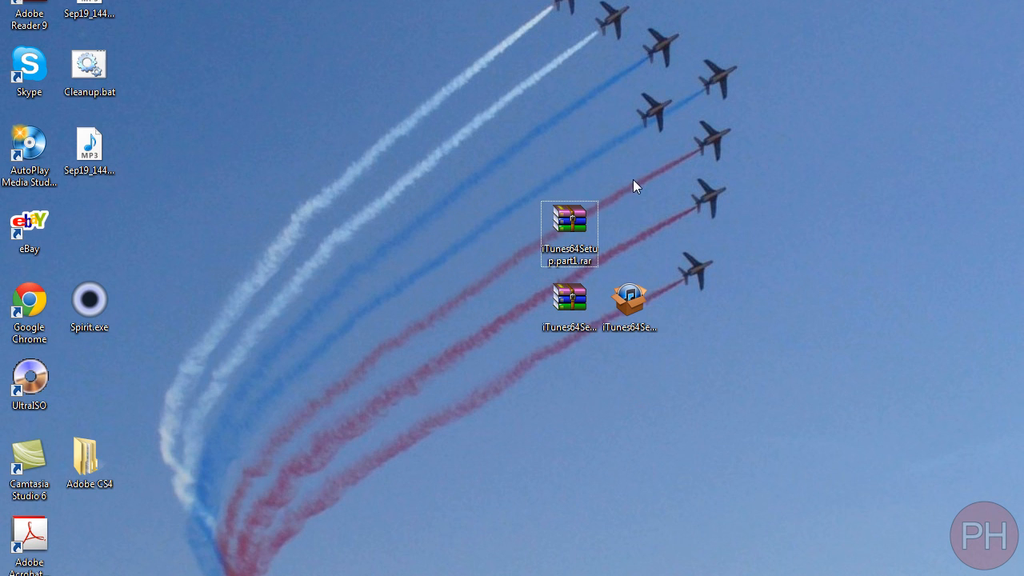
- Line up the icons and check sizes: installer 78.3 MB, first RAR part 50 MB
{"action": "left_click_drag", "start_coordinate": [636, 186], "coordinate": [556, 354]}
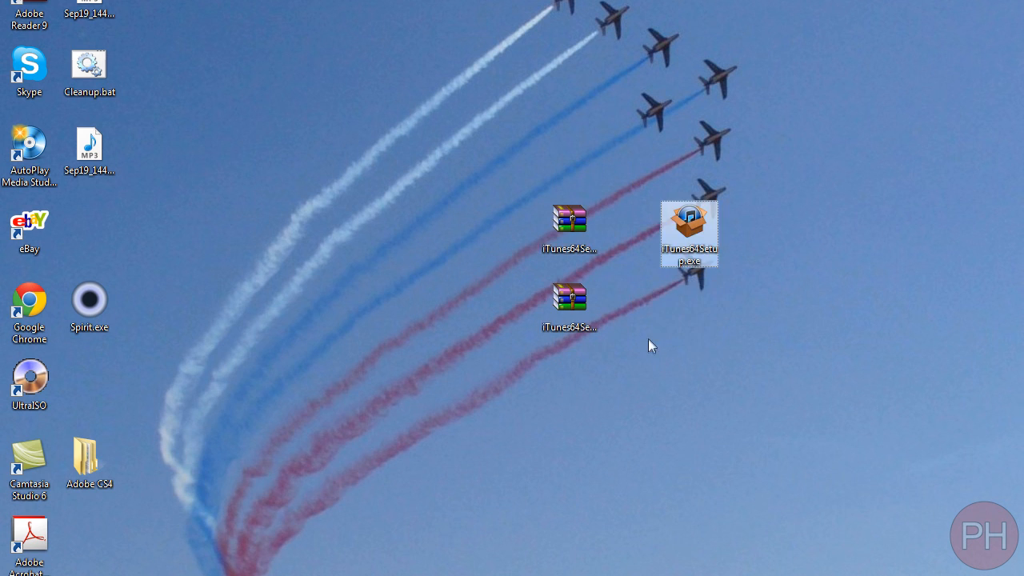
{"action": "mouse_move", "coordinate": [689, 228]}
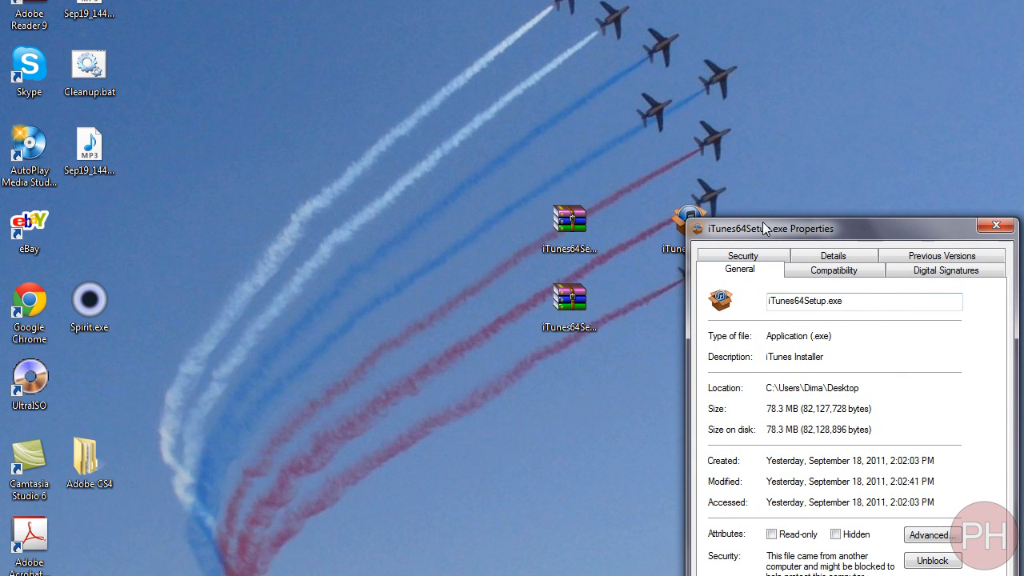
{"action": "left_click_drag", "start_coordinate": [768, 229], "coordinate": [496, 149]}
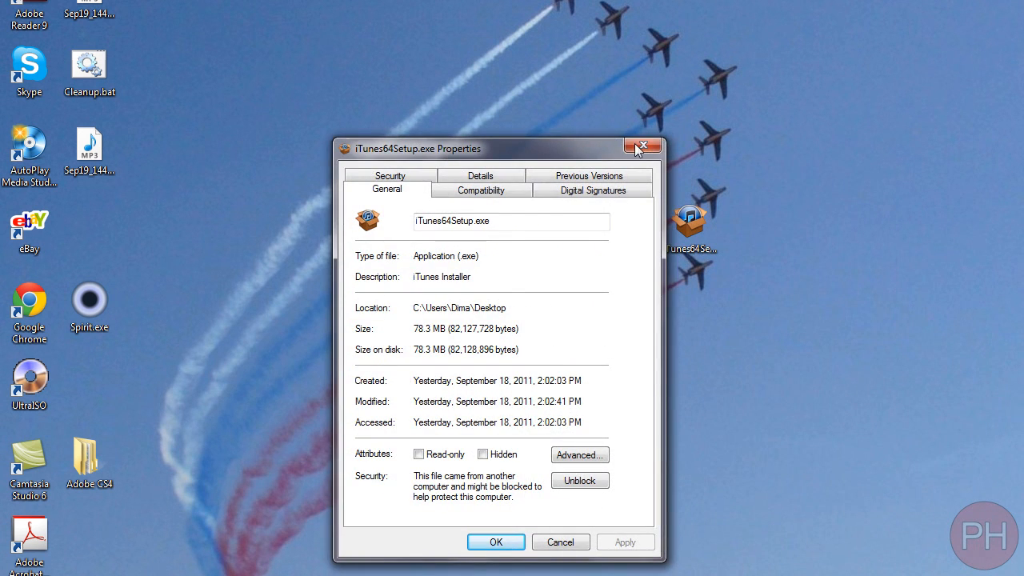
{"action": "left_click", "coordinate": [642, 147]}
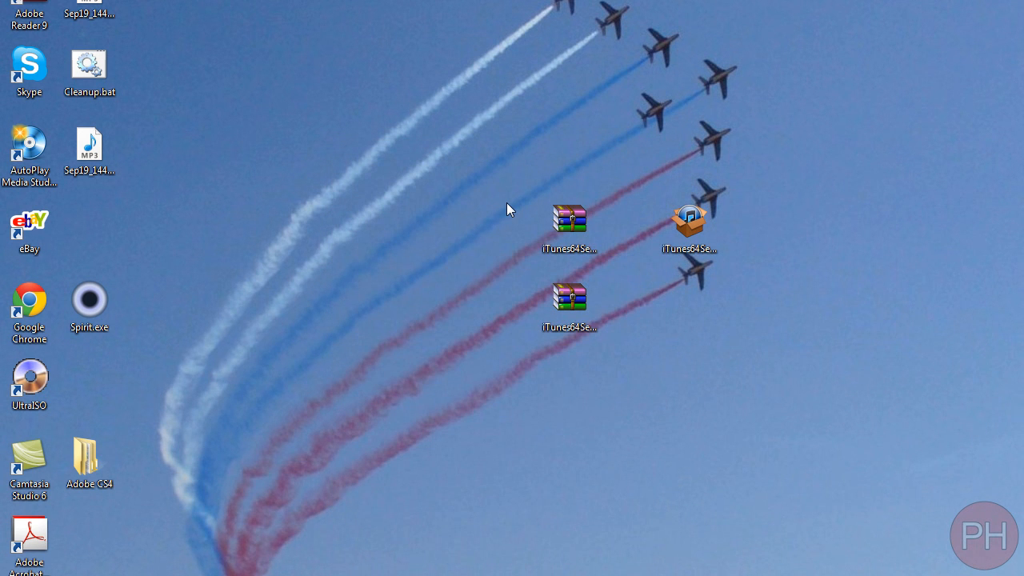
{"action": "mouse_move", "coordinate": [652, 241]}
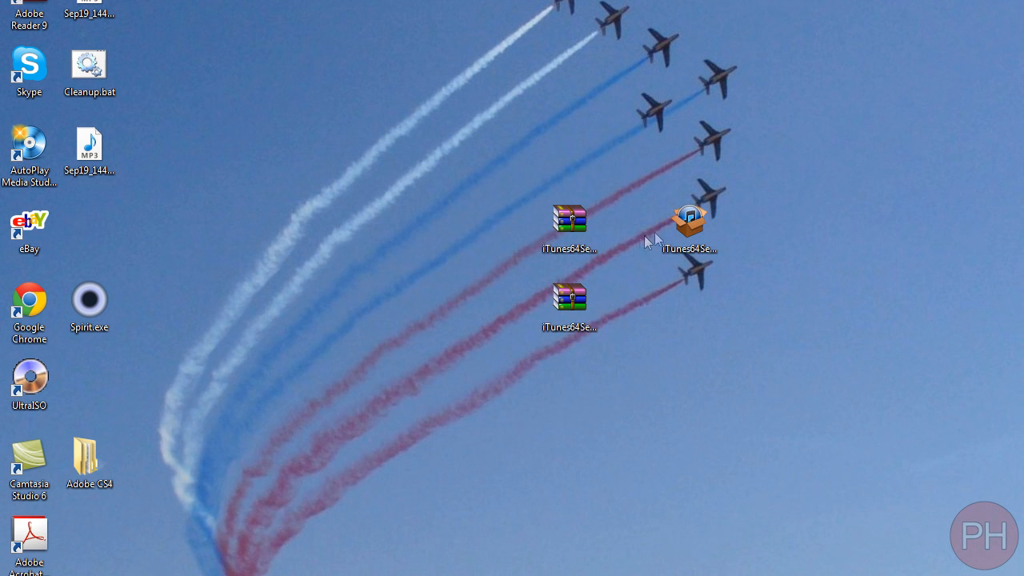
{"action": "mouse_move", "coordinate": [614, 242]}
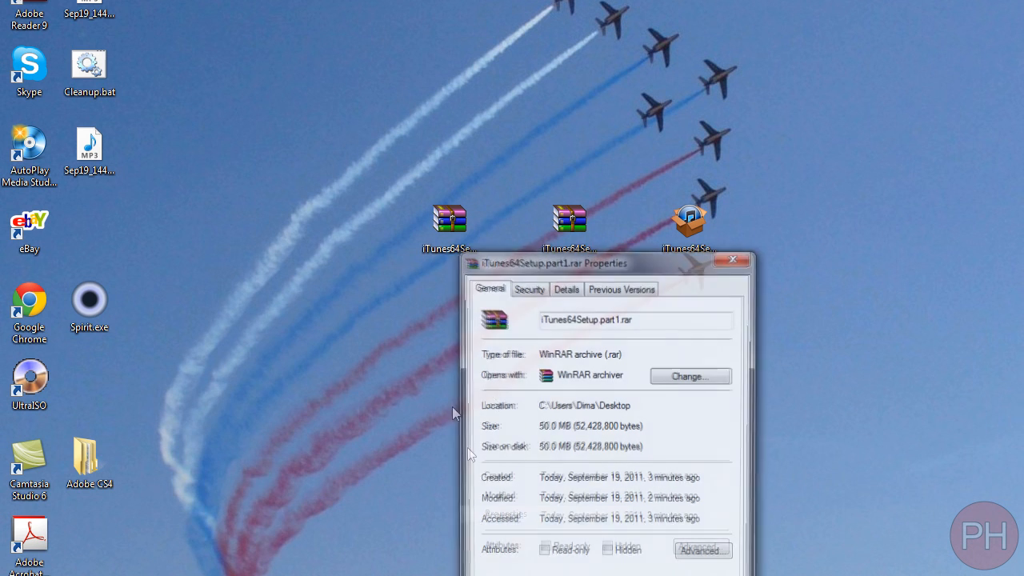
{"action": "left_click", "coordinate": [732, 260]}
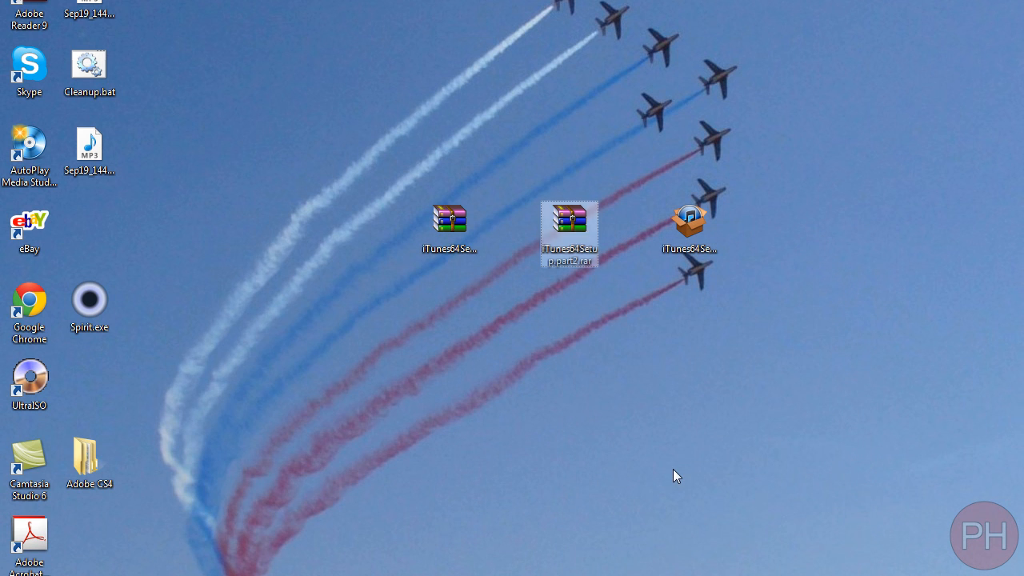
{"action": "mouse_move", "coordinate": [572, 232]}
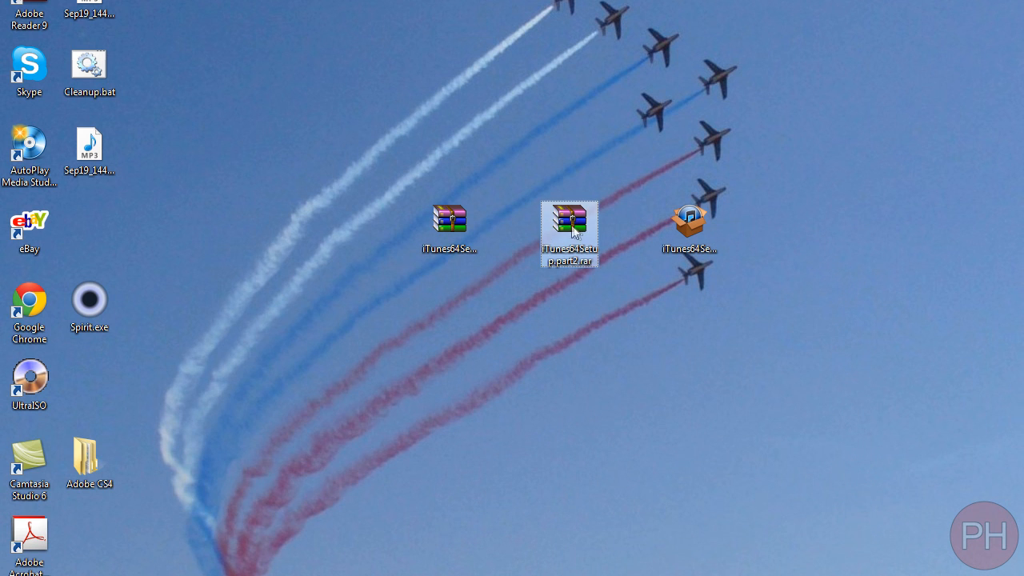
- Delete both RAR parts and move iTunes64Setup.exe to the left of the desktop
{"action": "right_click", "coordinate": [569, 232]}
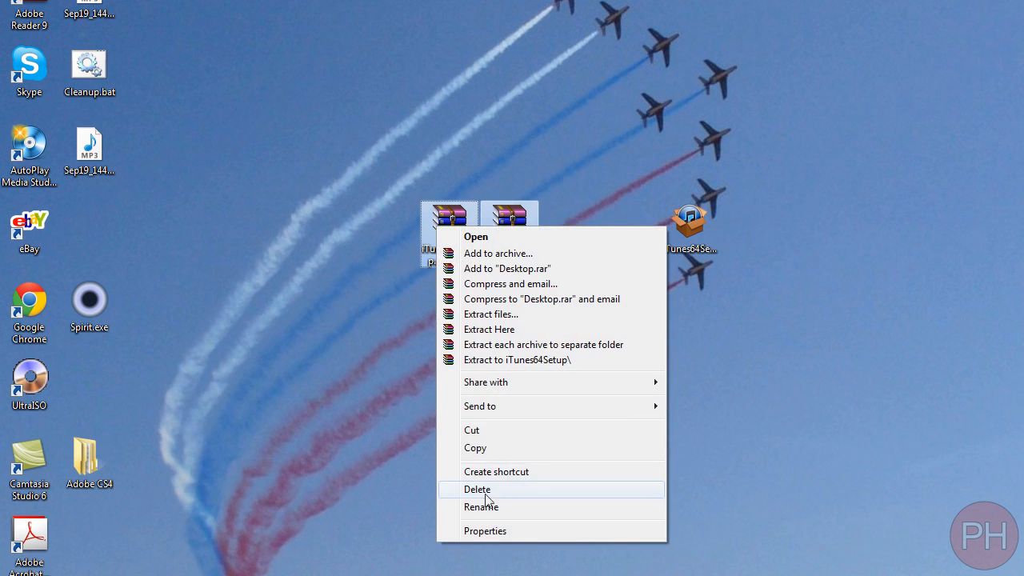
{"action": "left_click", "coordinate": [478, 489]}
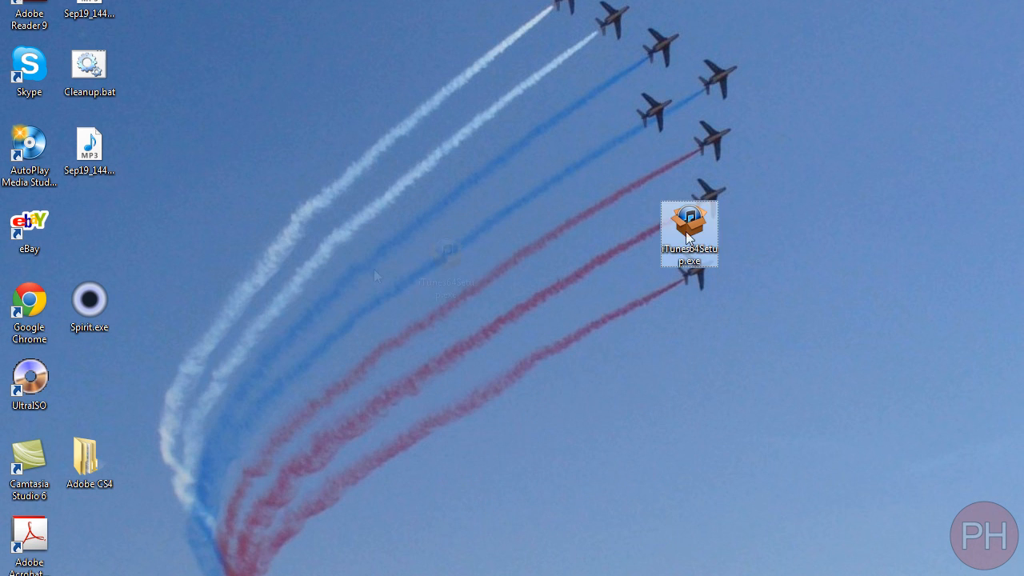
{"action": "left_click_drag", "start_coordinate": [688, 233], "coordinate": [328, 232]}
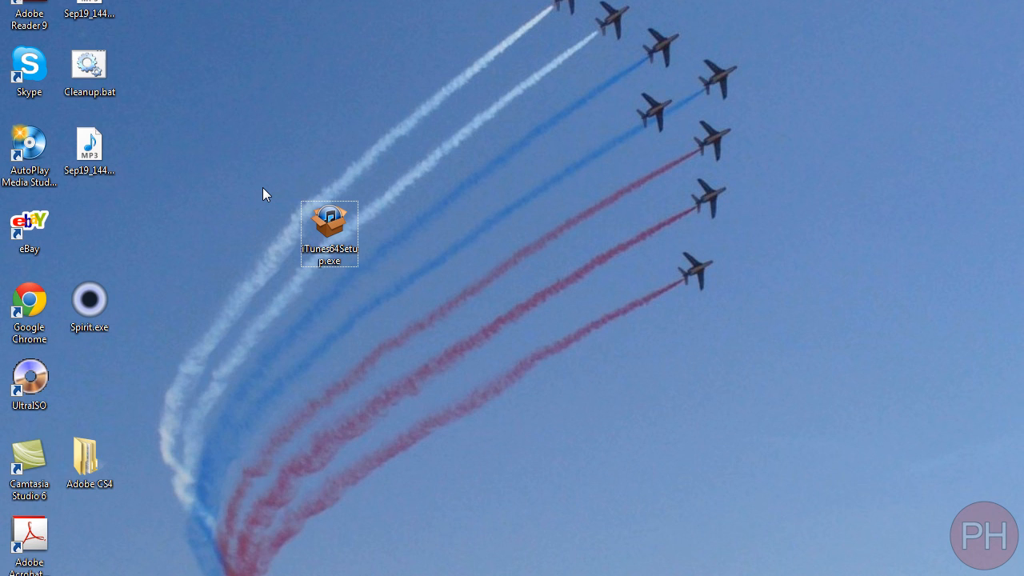
{"action": "mouse_move", "coordinate": [329, 228]}
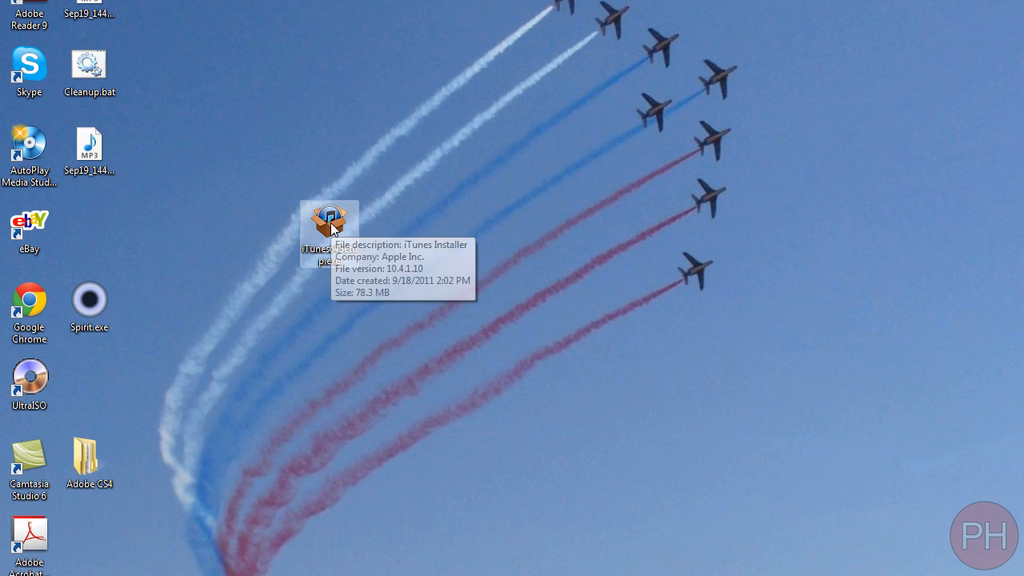
{"action": "mouse_move", "coordinate": [346, 236]}
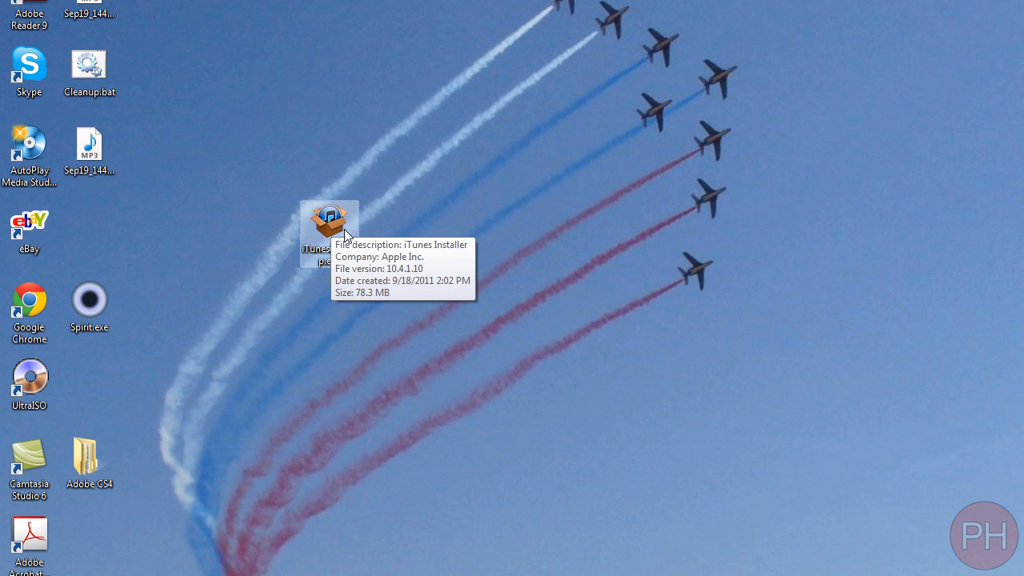
- Start archiving iTunes64Setup.exe as iTunes64Setup.rar and focus the volume split size box
{"action": "right_click", "coordinate": [329, 224]}
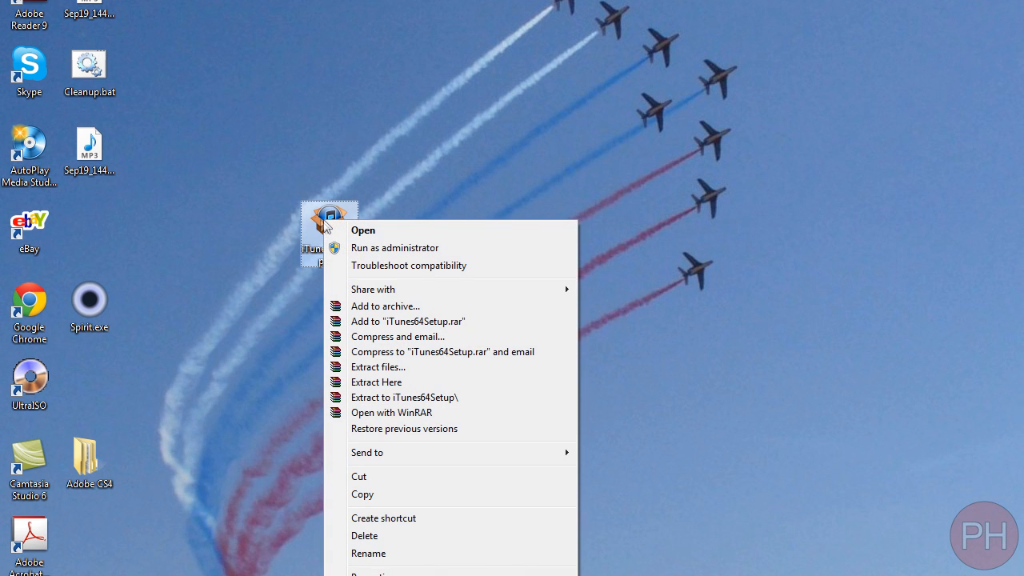
{"action": "left_click", "coordinate": [385, 306]}
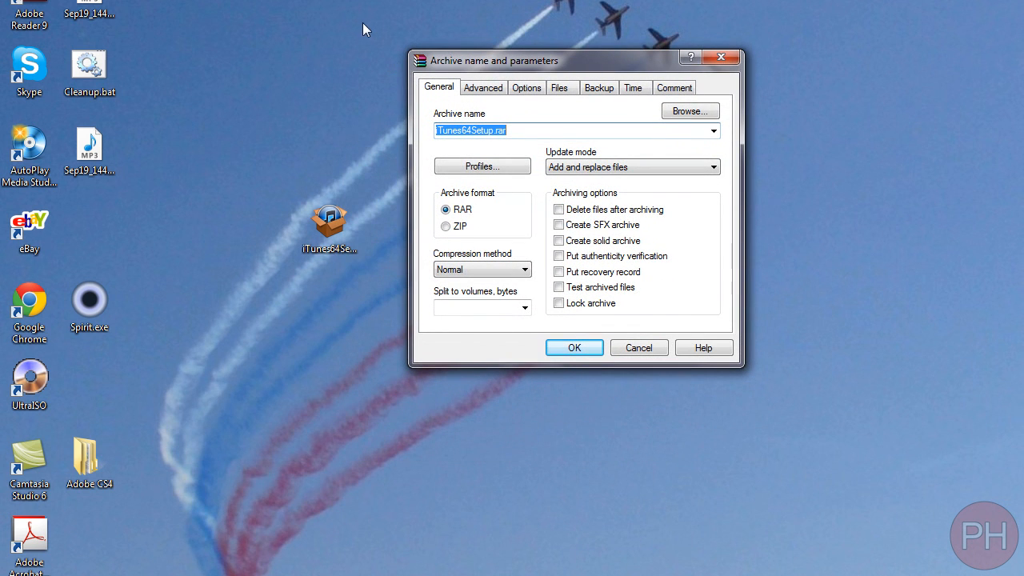
{"action": "mouse_move", "coordinate": [531, 353]}
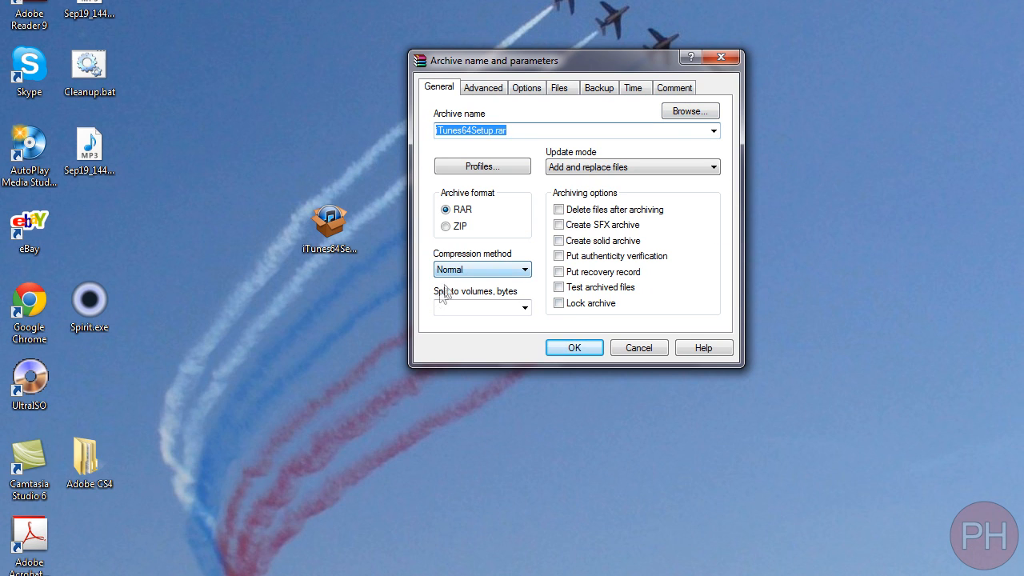
{"action": "mouse_move", "coordinate": [516, 299]}
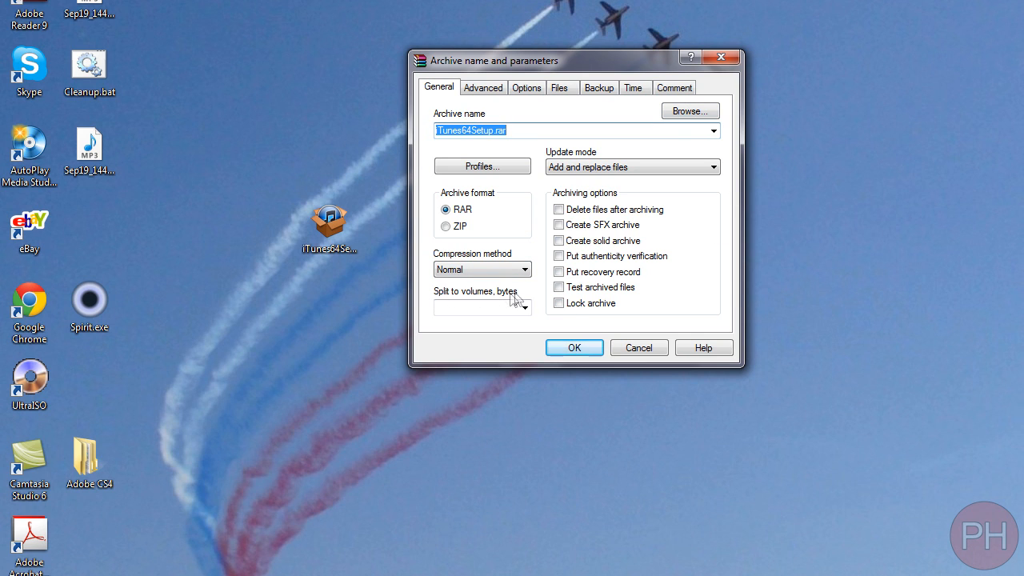
{"action": "left_click", "coordinate": [476, 307]}
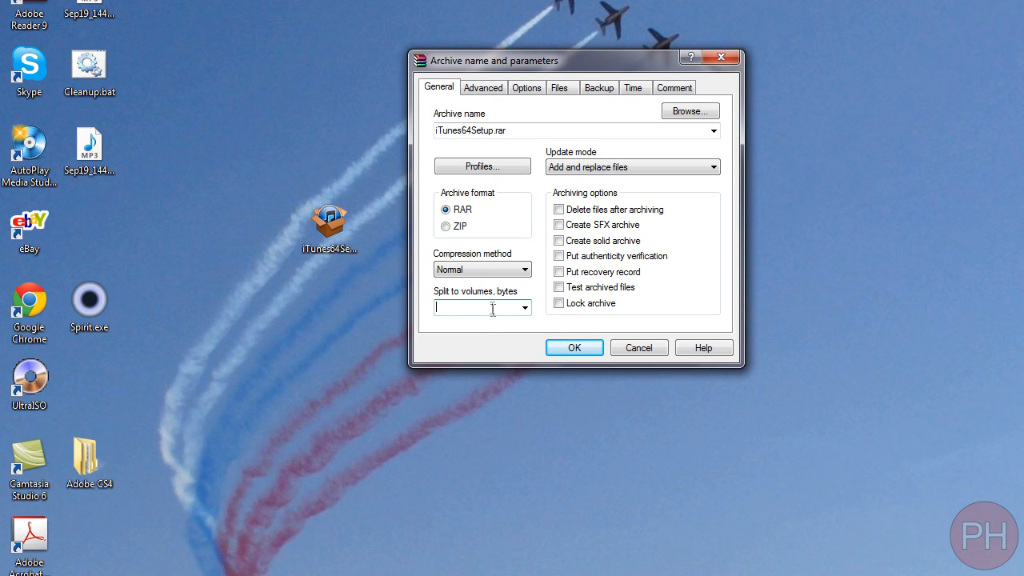
{"action": "mouse_move", "coordinate": [360, 250]}
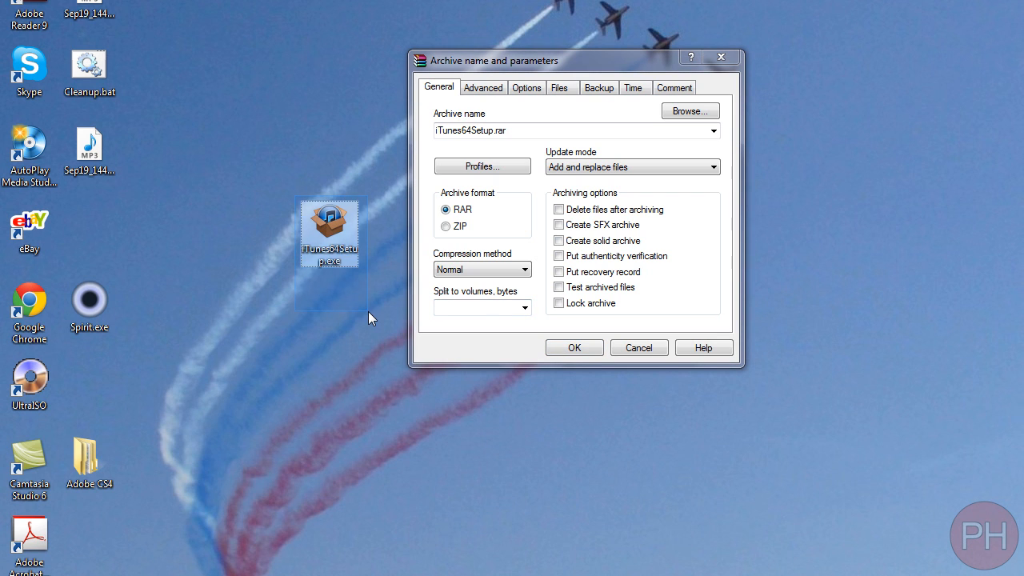
{"action": "mouse_move", "coordinate": [290, 162]}
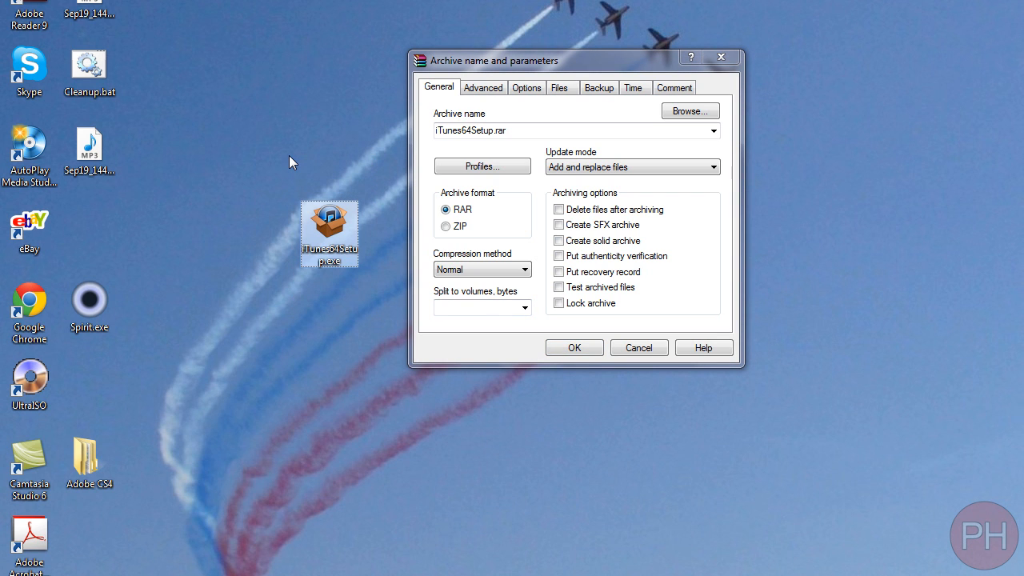
{"action": "mouse_move", "coordinate": [317, 170]}
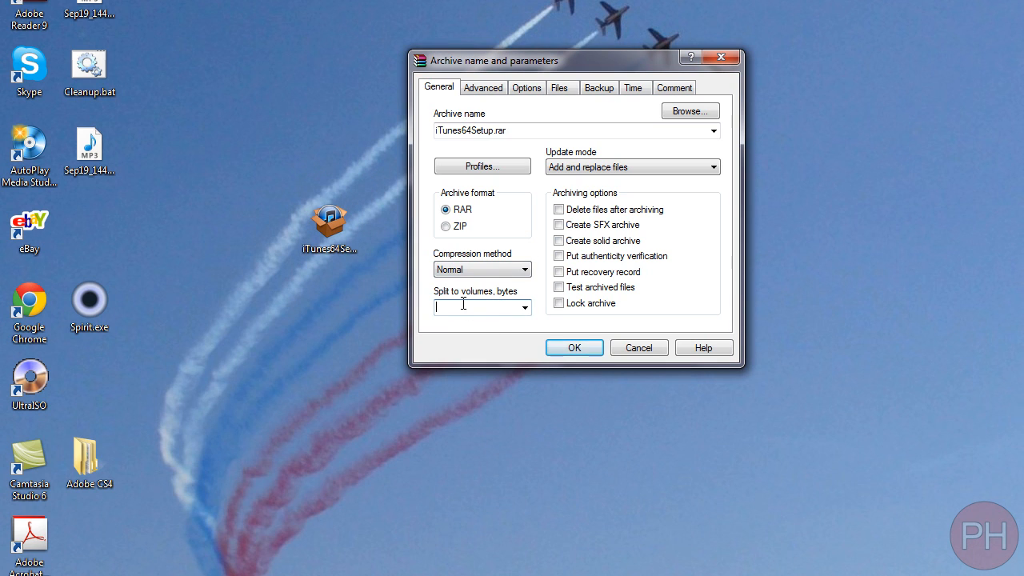
- Enter 10 mb as the split-to-volumes size
{"action": "type", "text": "10"}
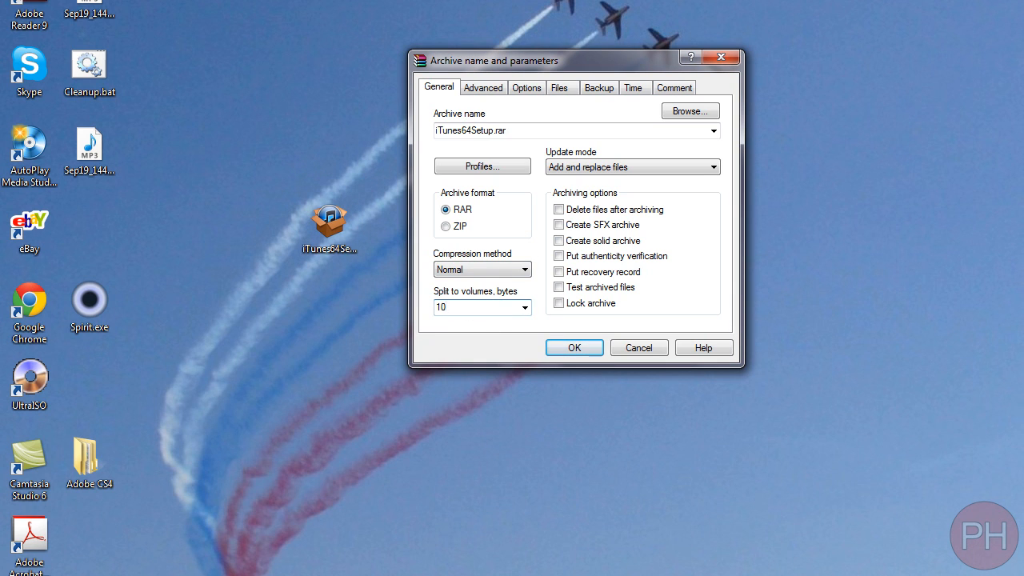
{"action": "type", "text": "m"}
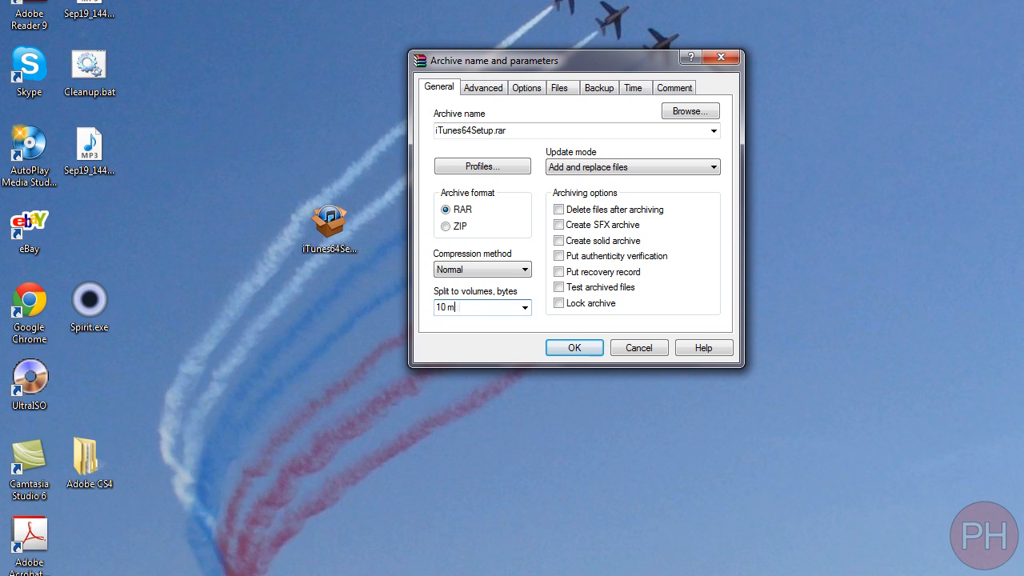
{"action": "type", "text": "b"}
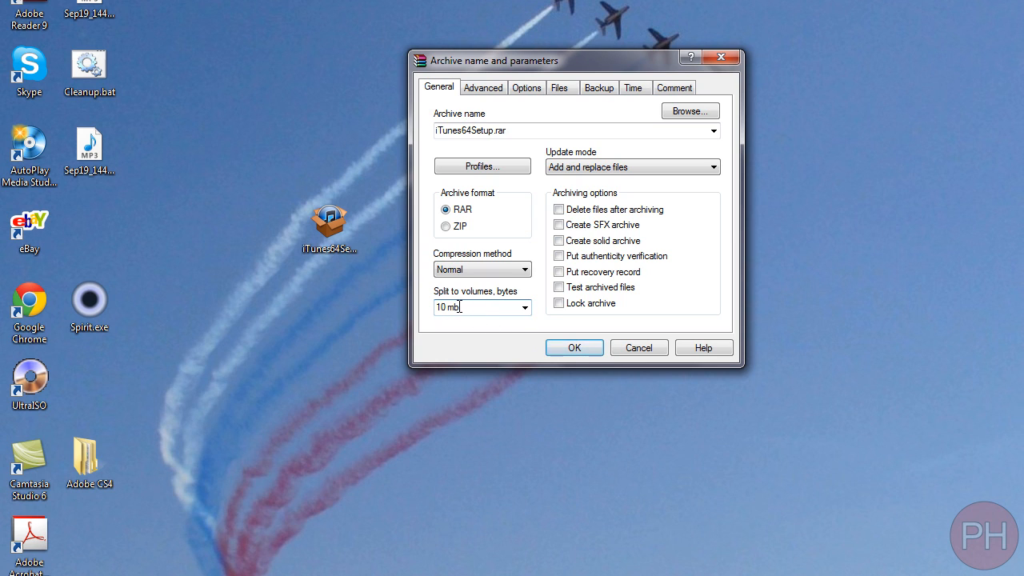
{"action": "mouse_move", "coordinate": [504, 307]}
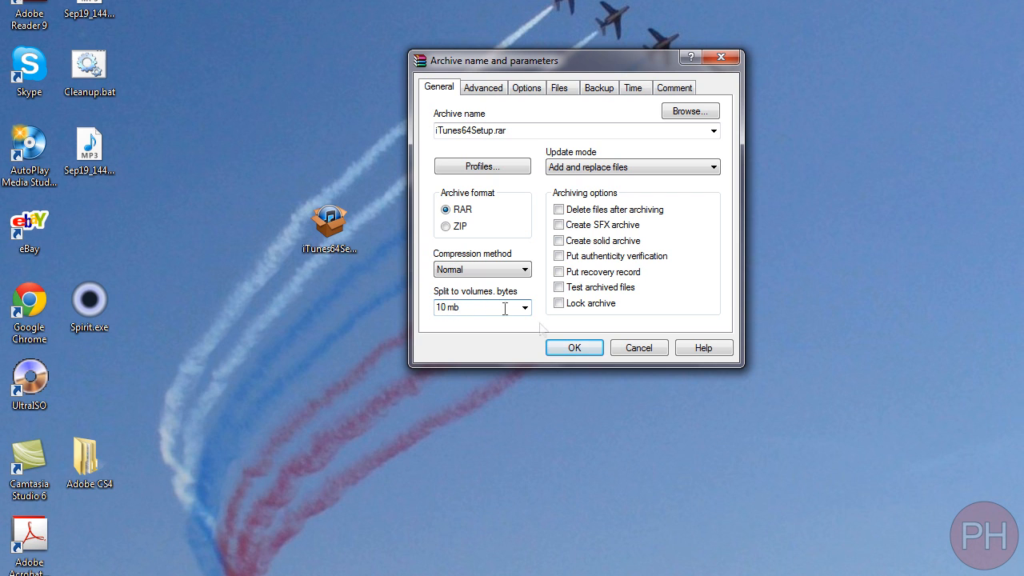
{"action": "mouse_move", "coordinate": [575, 347]}
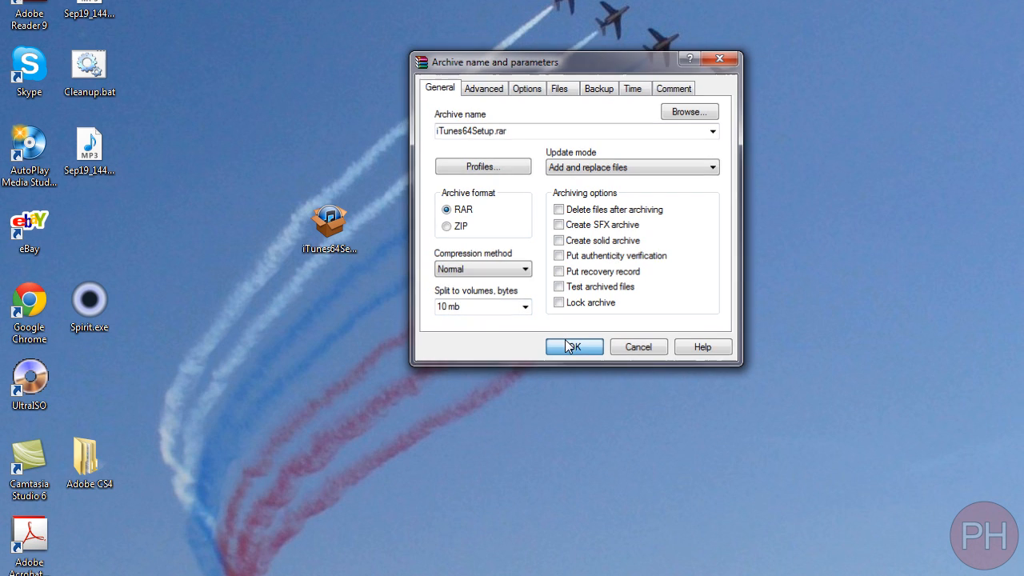
- Create the split archive, letting volumes part2 and part3 be written
{"action": "left_click", "coordinate": [574, 346]}
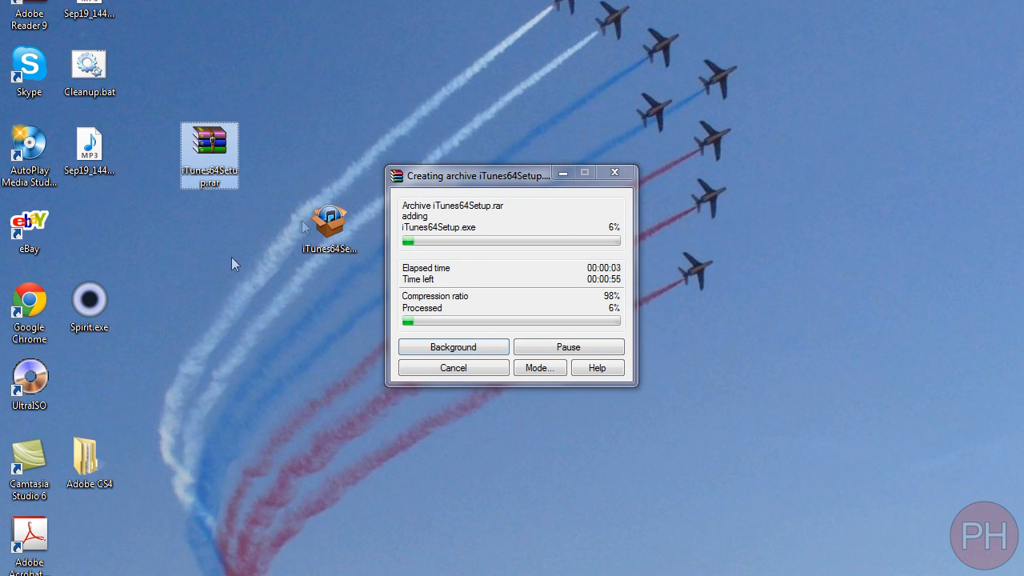
{"action": "mouse_move", "coordinate": [362, 423]}
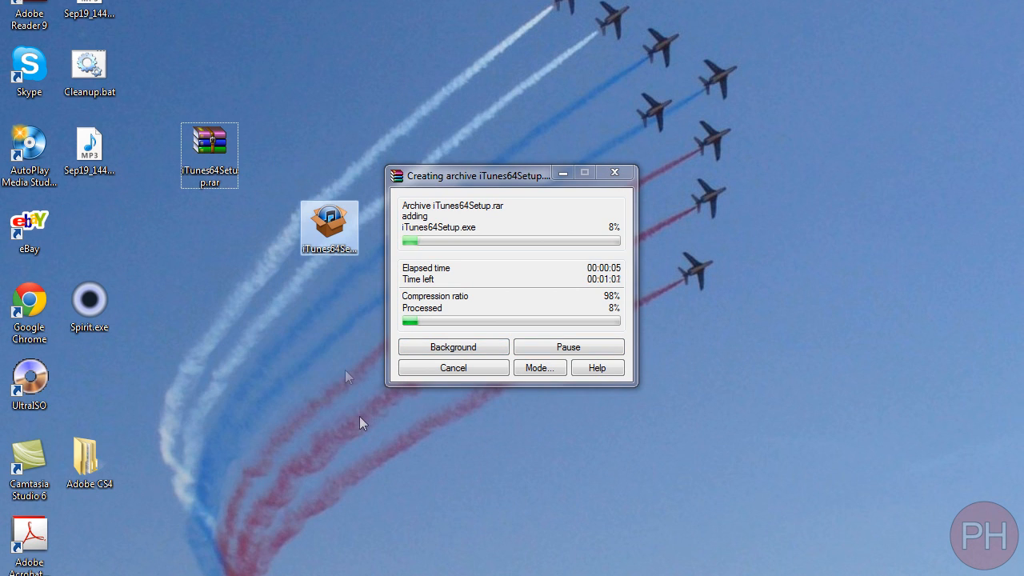
{"action": "mouse_move", "coordinate": [320, 209]}
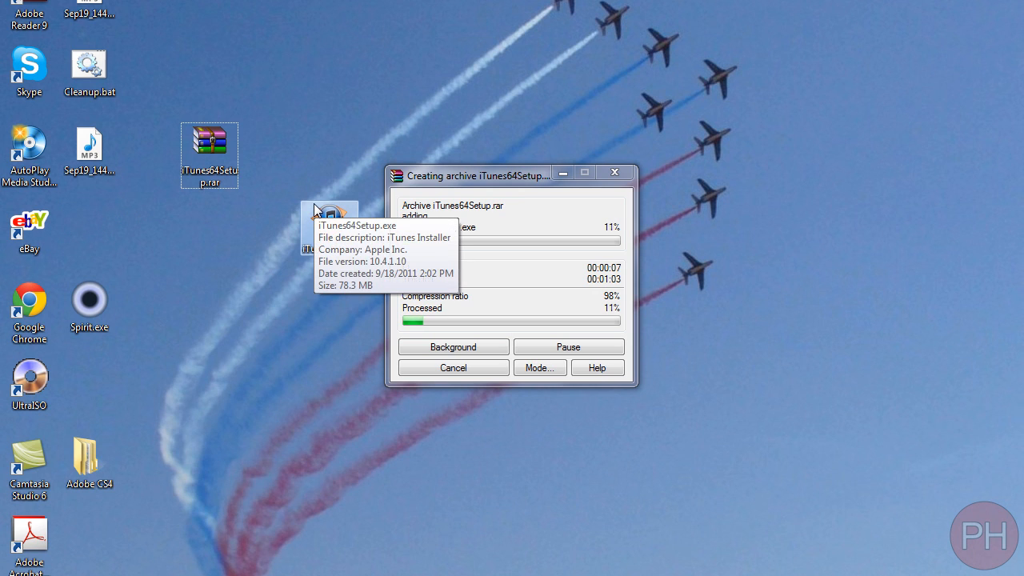
{"action": "mouse_move", "coordinate": [246, 155]}
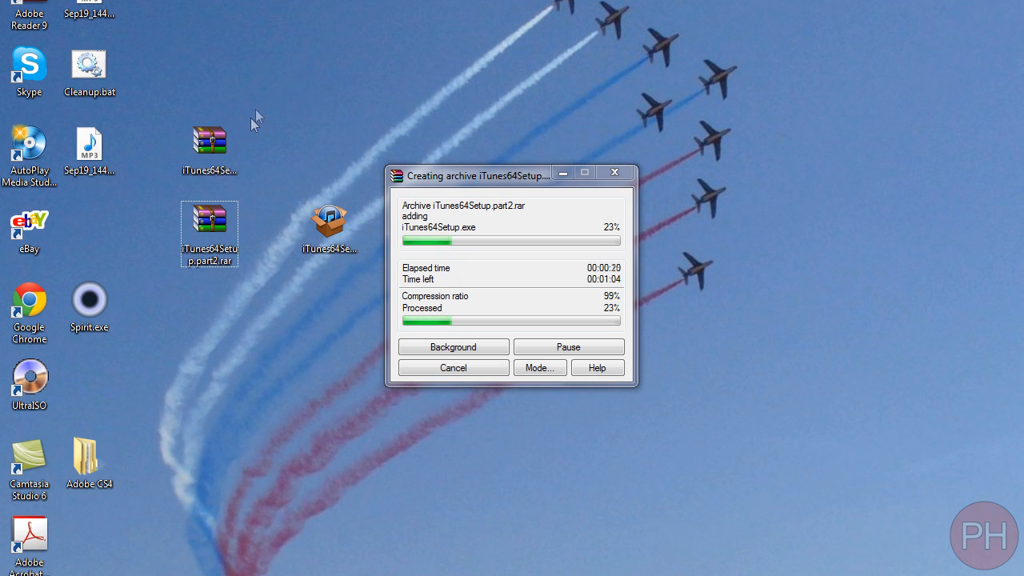
{"action": "mouse_move", "coordinate": [203, 312]}
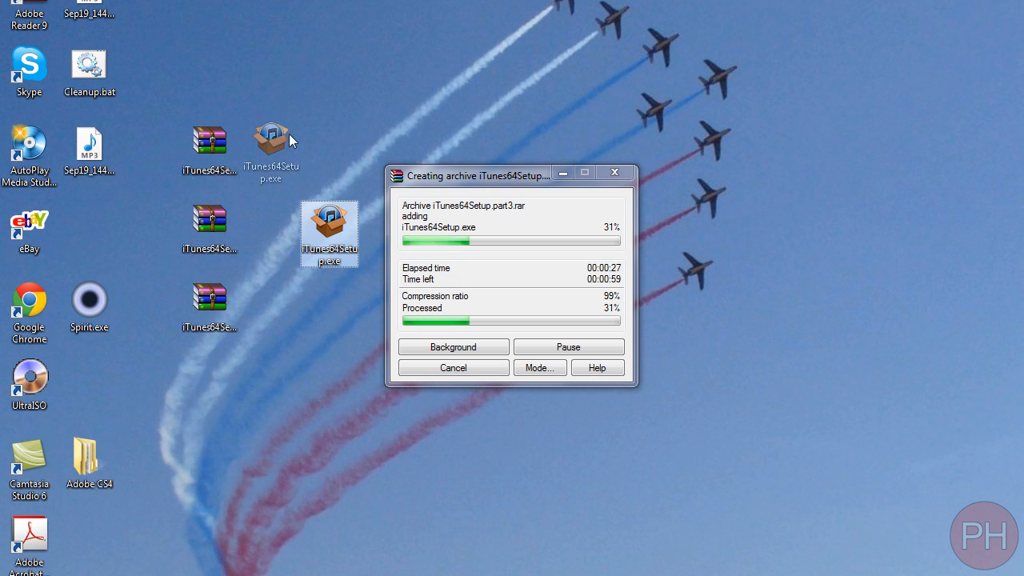
- View iTunes64Setup.exe's properties to confirm its 78.3 MB size
{"action": "right_click", "coordinate": [329, 233]}
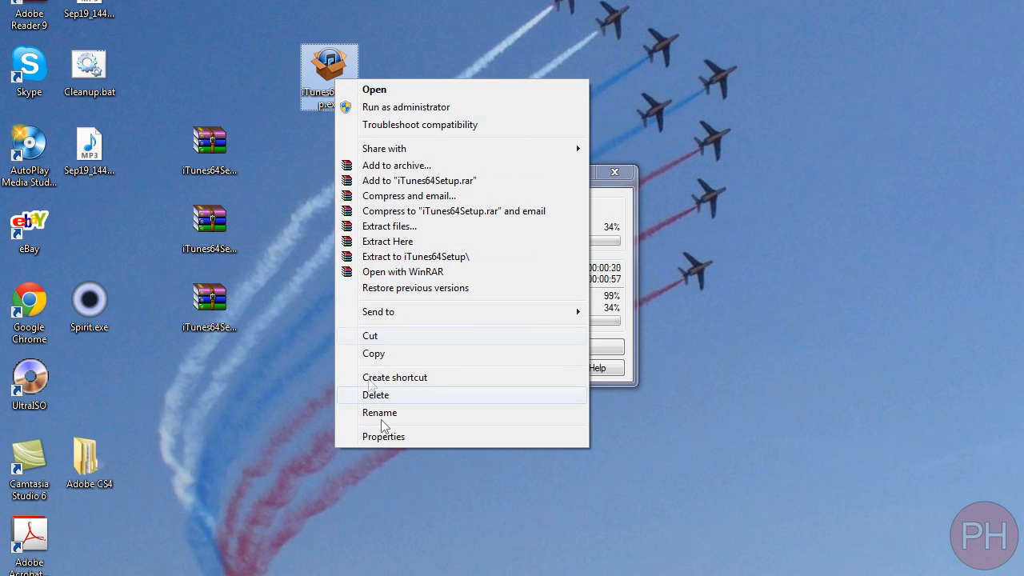
{"action": "left_click", "coordinate": [383, 436]}
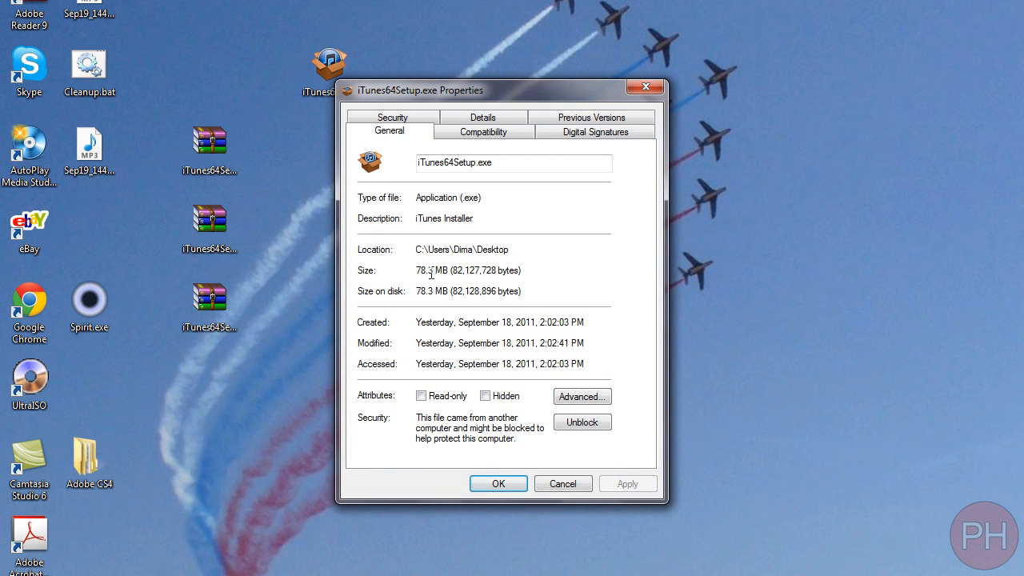
{"action": "mouse_move", "coordinate": [498, 483]}
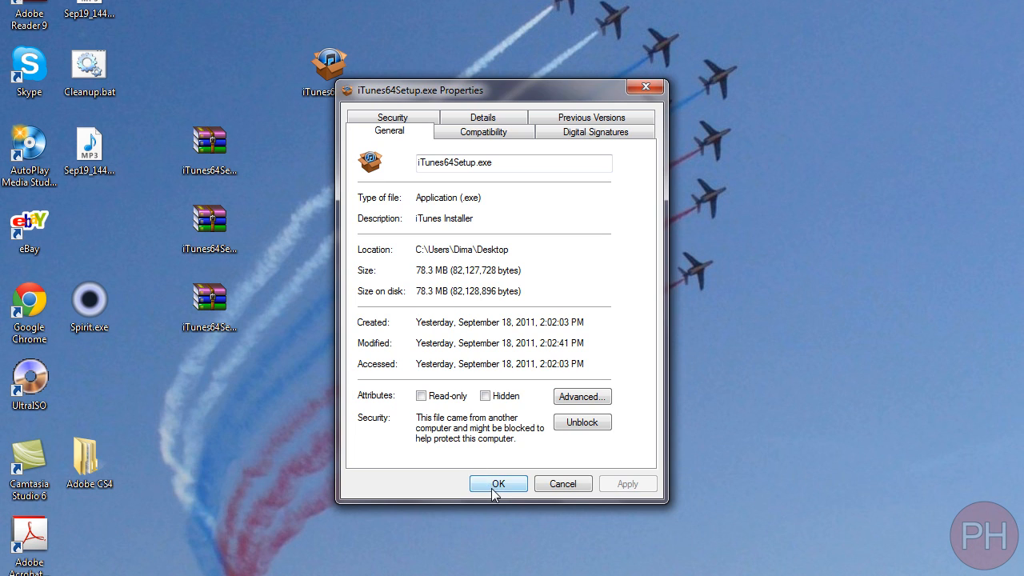
{"action": "left_click", "coordinate": [497, 483]}
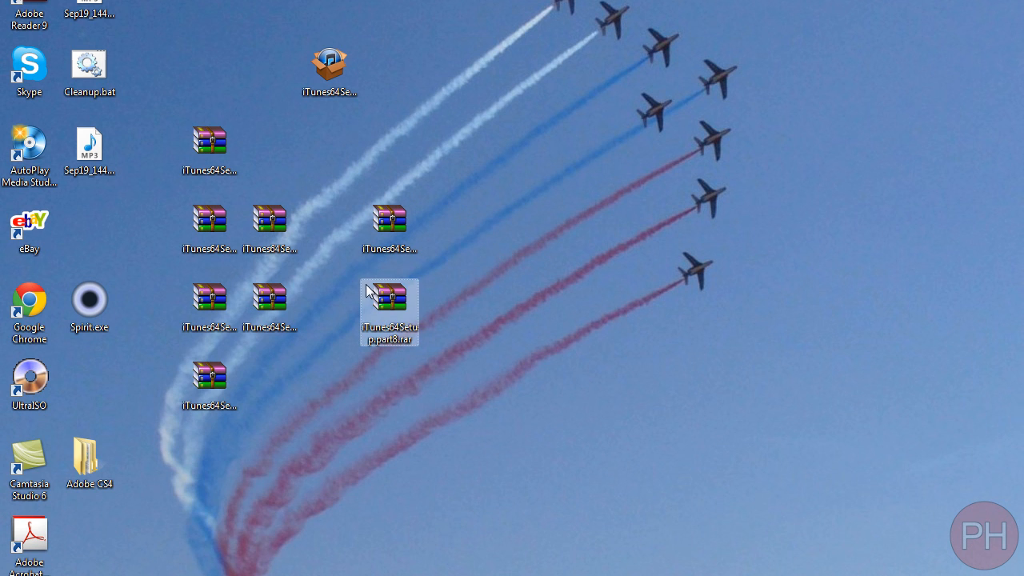
- Check part1.rar's size (10.0 MB) and part8.rar's size (8.01 MB)
{"action": "right_click", "coordinate": [210, 145]}
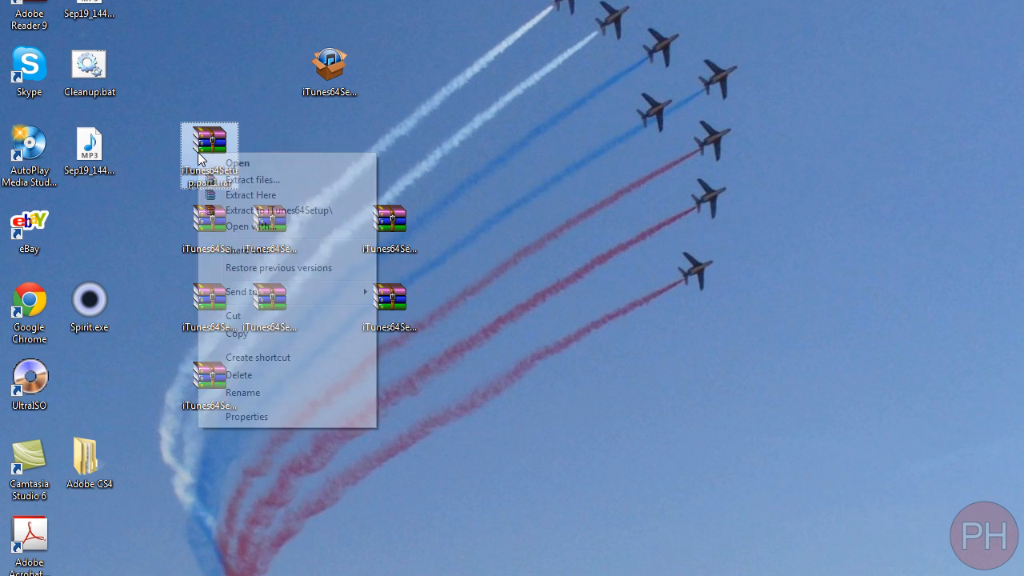
{"action": "left_click", "coordinate": [246, 417]}
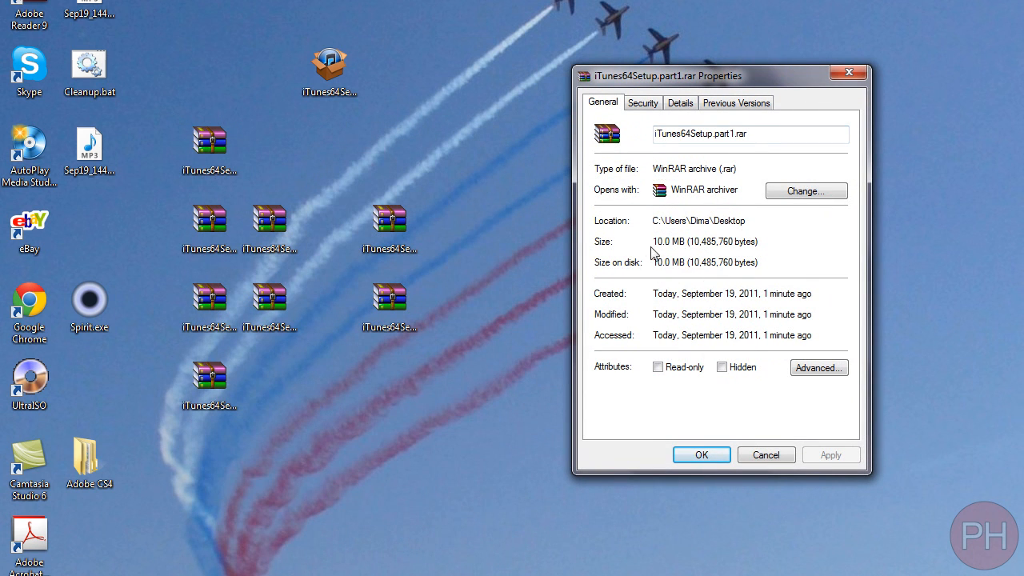
{"action": "left_click", "coordinate": [701, 455]}
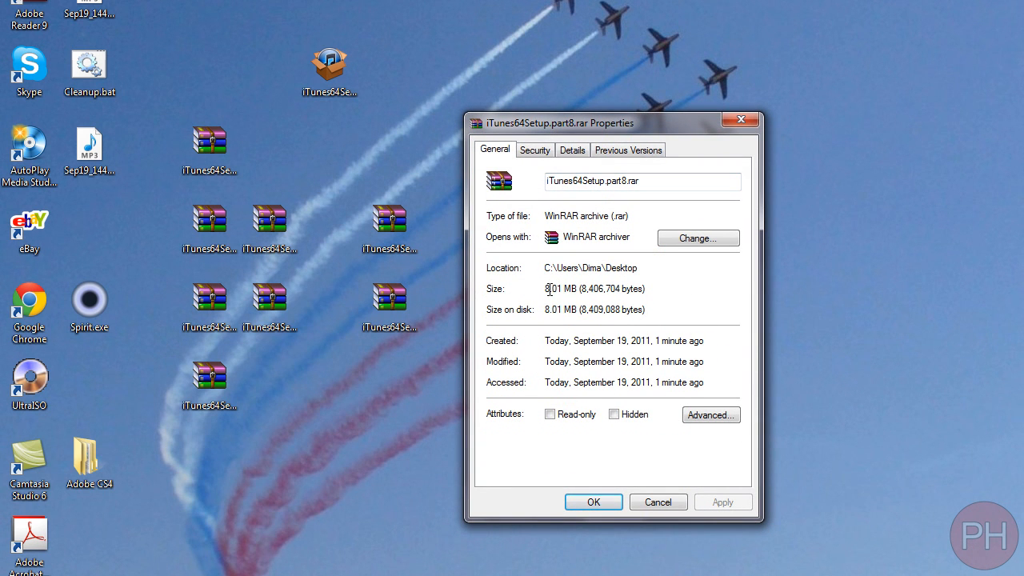
{"action": "left_click", "coordinate": [593, 502]}
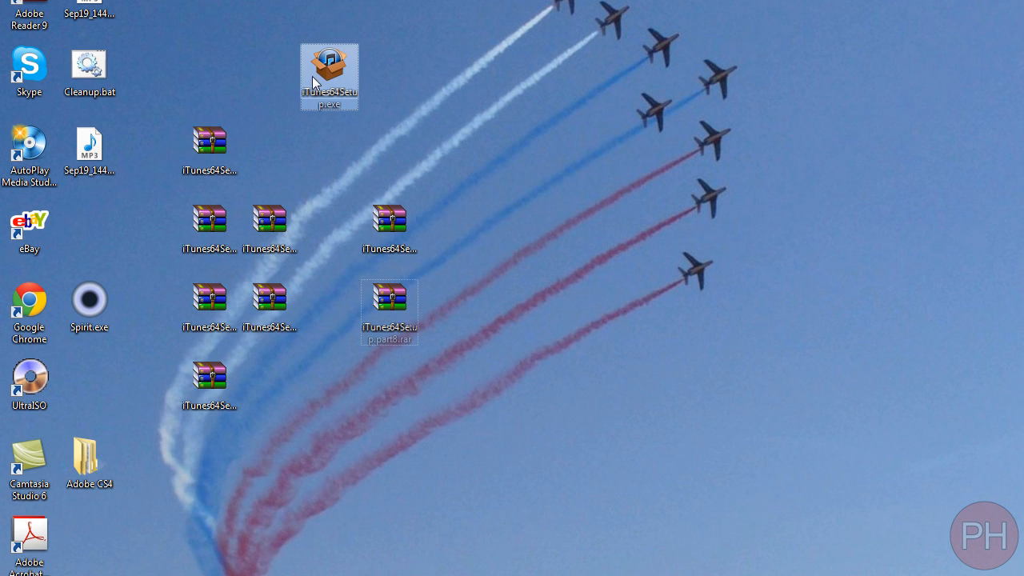
- Delete the installer, create an 'Itunes Archived' folder holding all eight volumes, and open it
{"action": "key", "text": "Delete"}
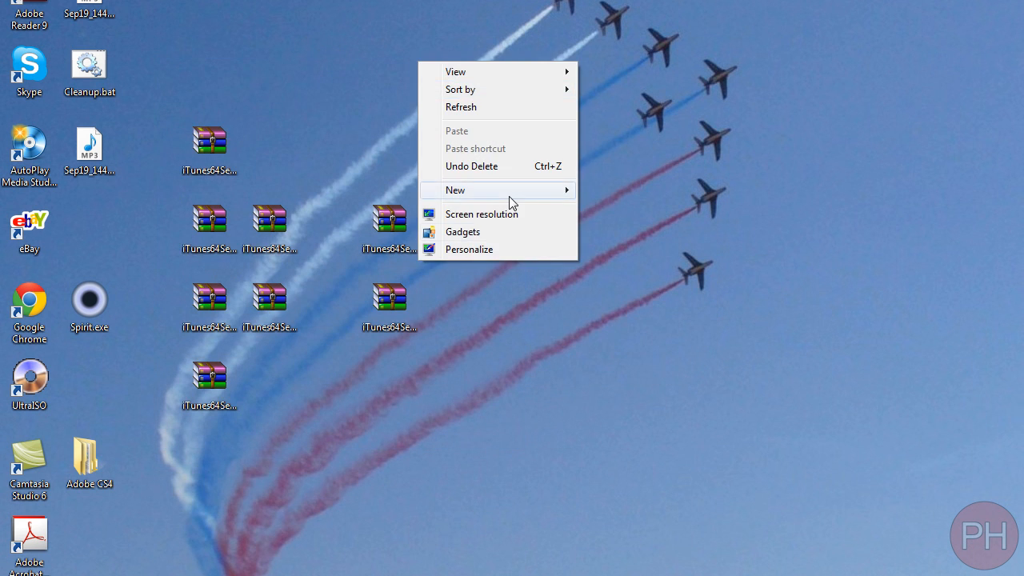
{"action": "left_click", "coordinate": [455, 190]}
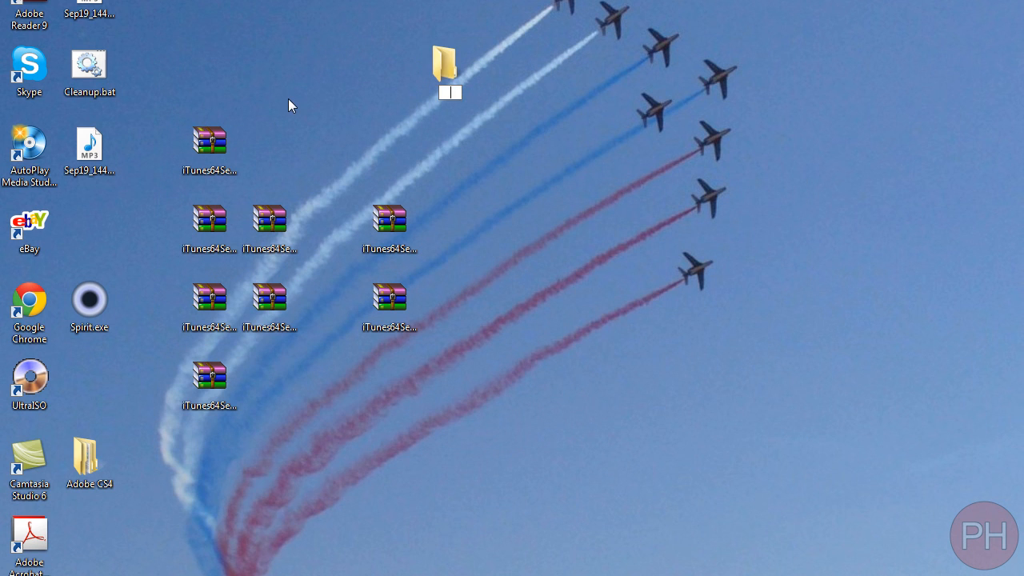
{"action": "type", "text": "Itunes Archived"}
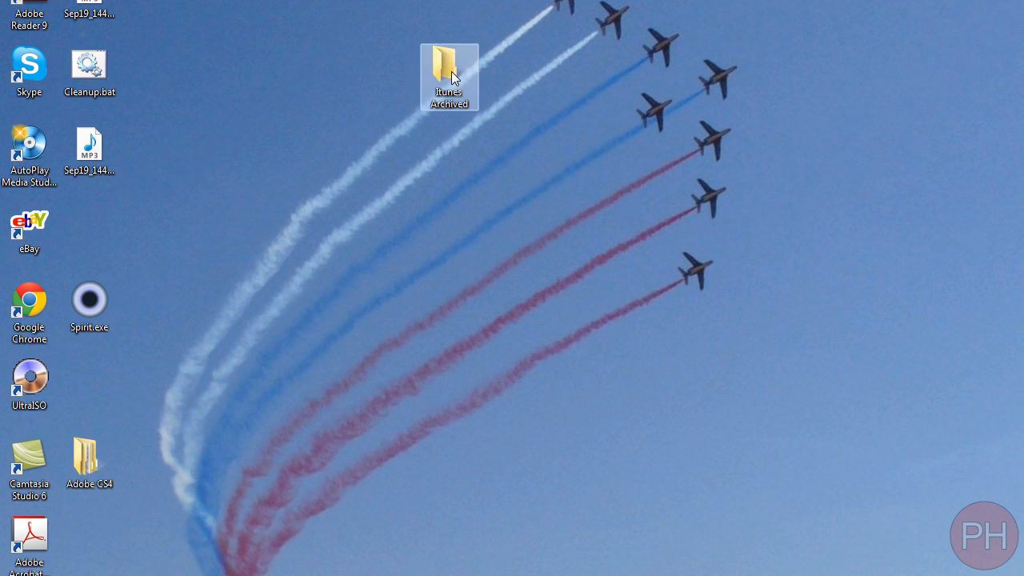
{"action": "double_click", "coordinate": [449, 72]}
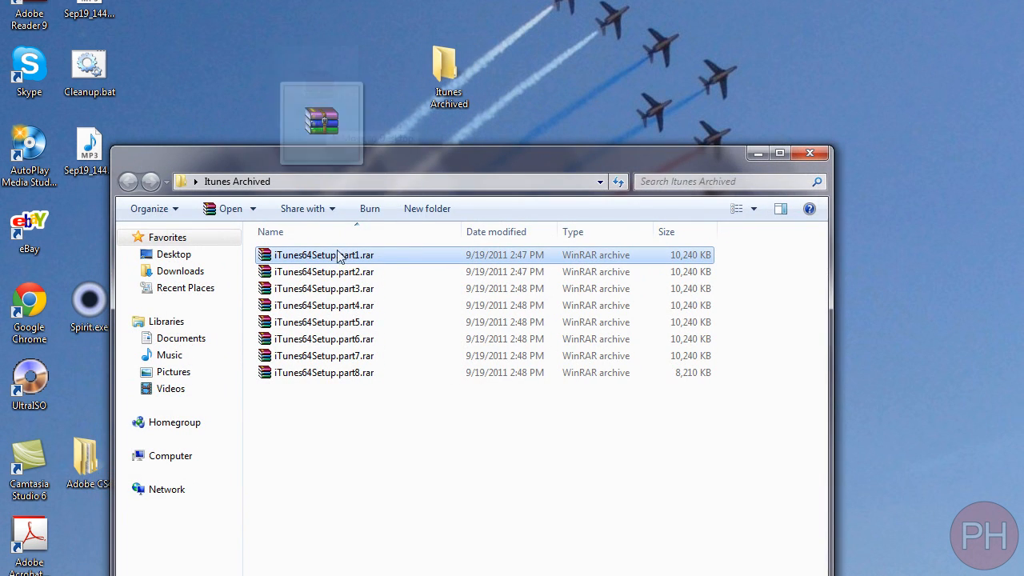
- Extract part1.rar here with part2 removed, triggering the missing-volume prompt
{"action": "double_click", "coordinate": [325, 255]}
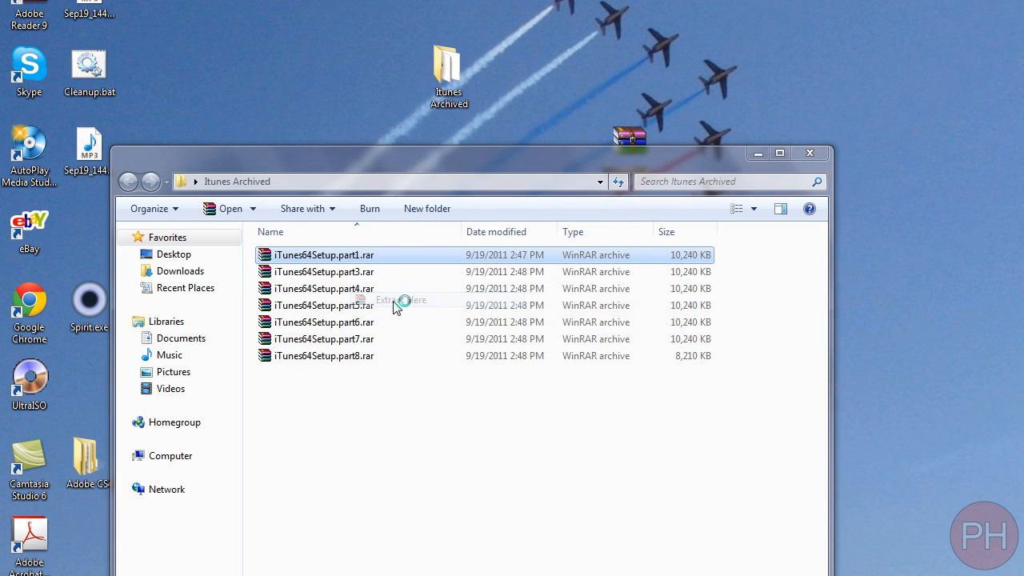
{"action": "left_click", "coordinate": [397, 300]}
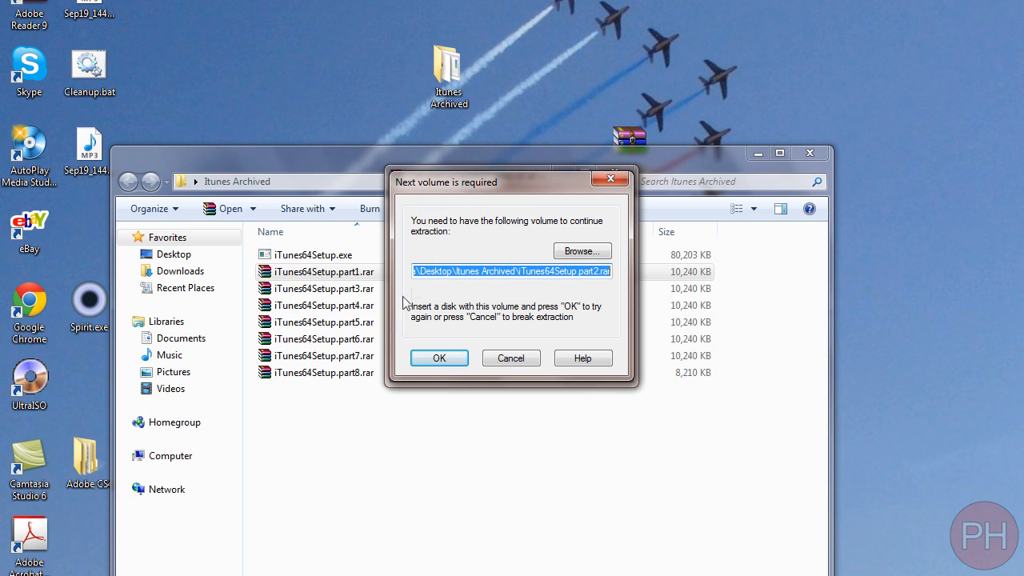
{"action": "mouse_move", "coordinate": [427, 232]}
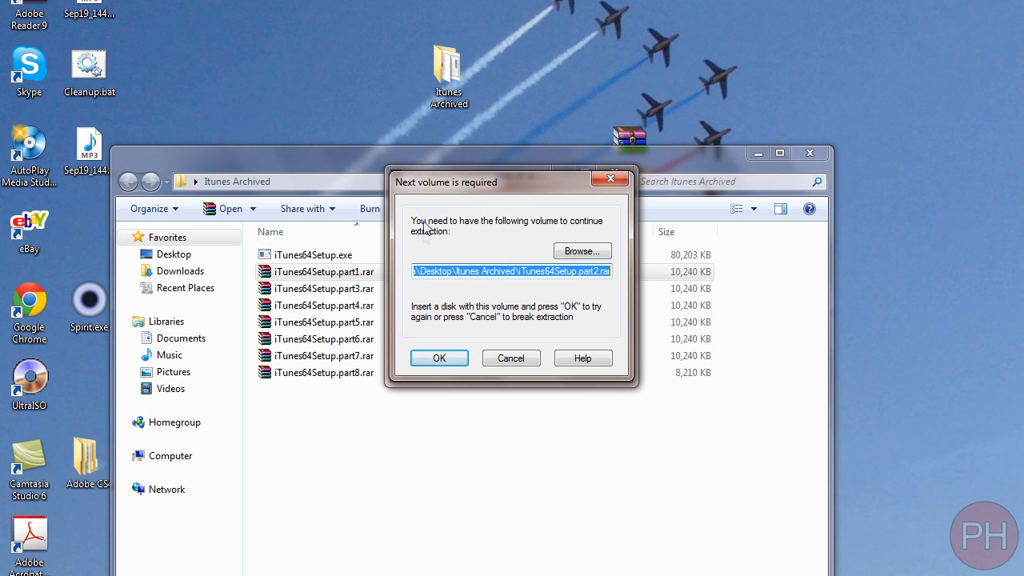
{"action": "mouse_move", "coordinate": [430, 183]}
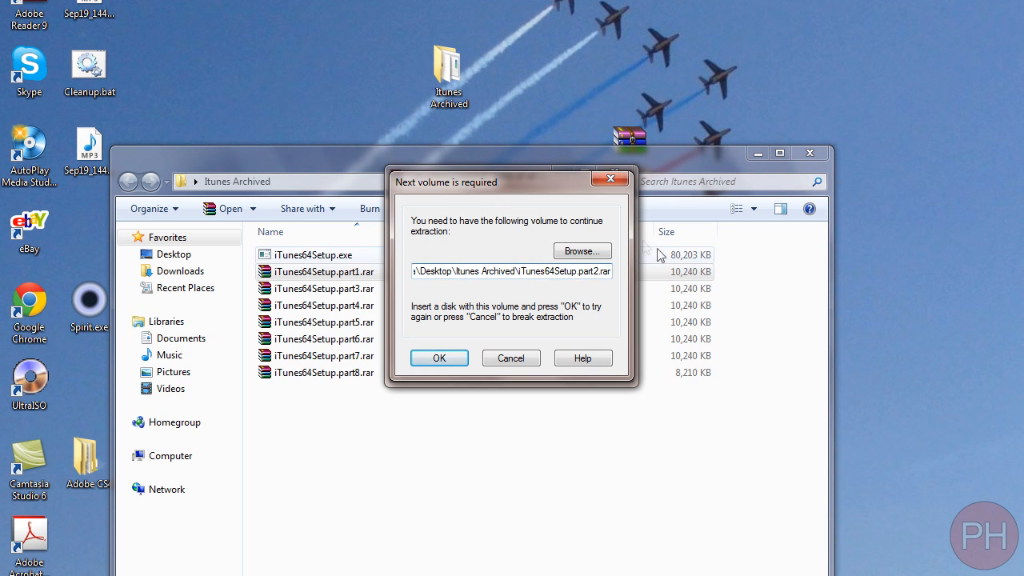
{"action": "mouse_move", "coordinate": [622, 168]}
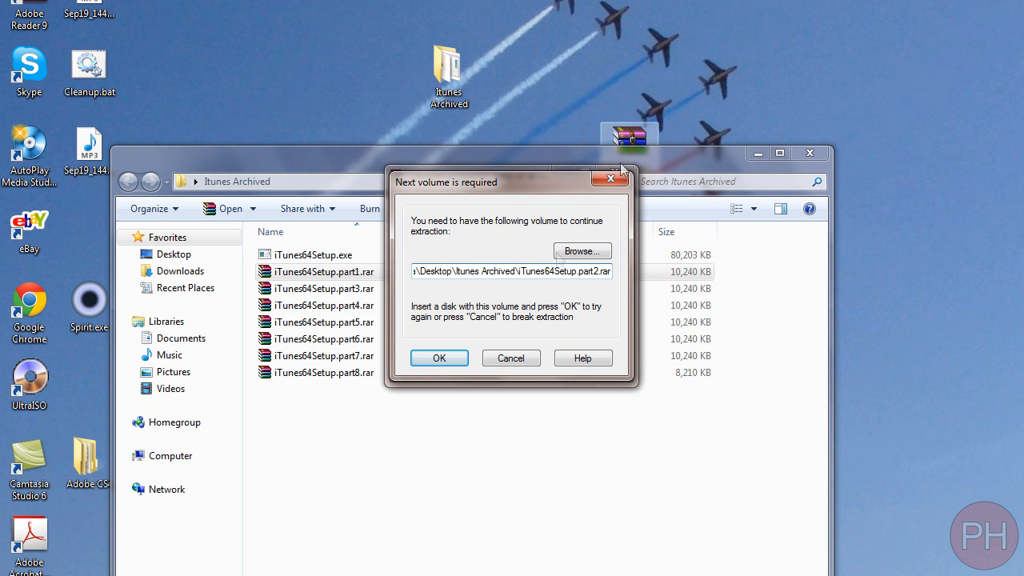
- Return part2.rar to the folder and continue extraction to restore the 80,203 KB installer
{"action": "left_click", "coordinate": [511, 358]}
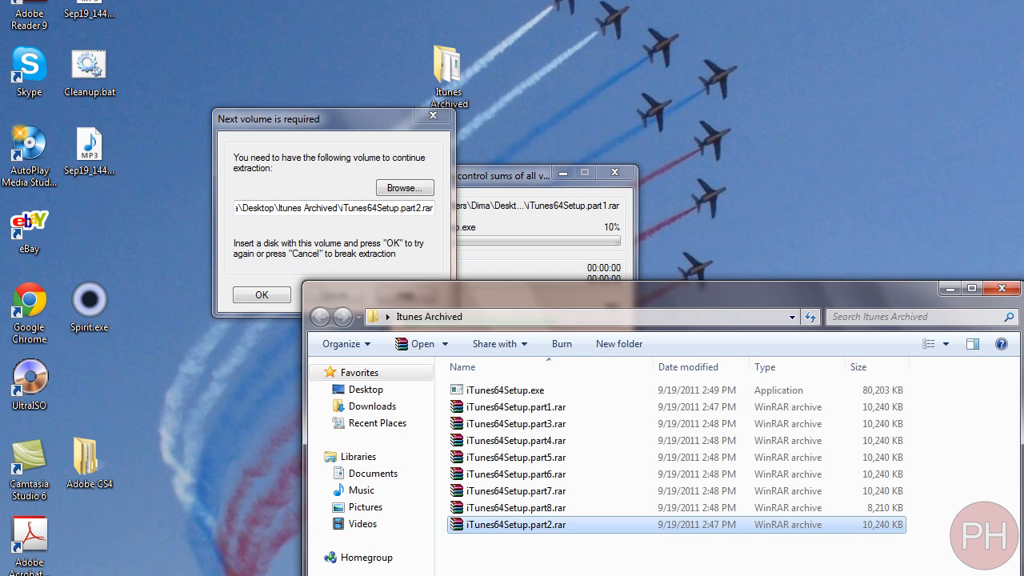
{"action": "left_click", "coordinate": [261, 295]}
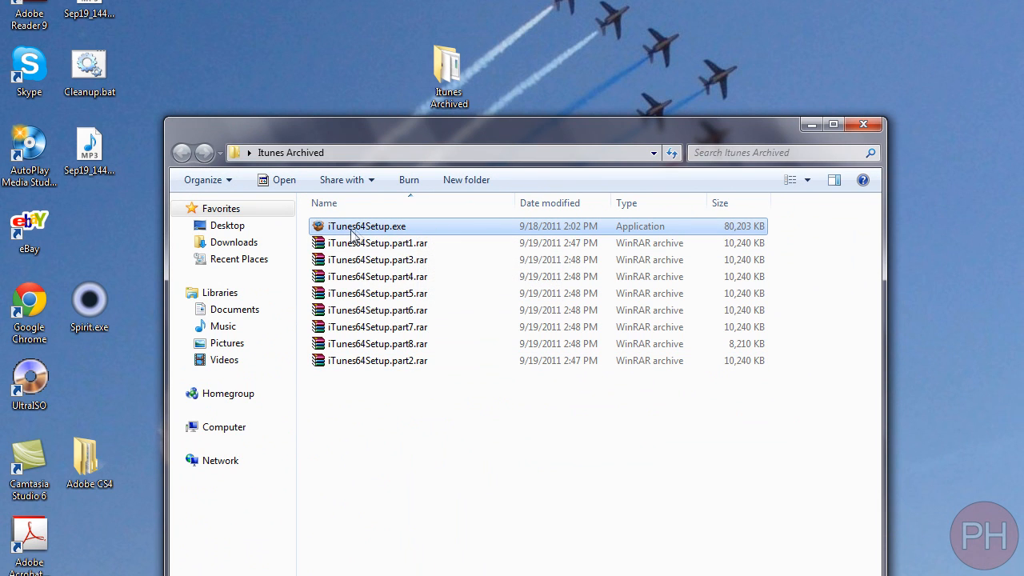
{"action": "mouse_move", "coordinate": [400, 242]}
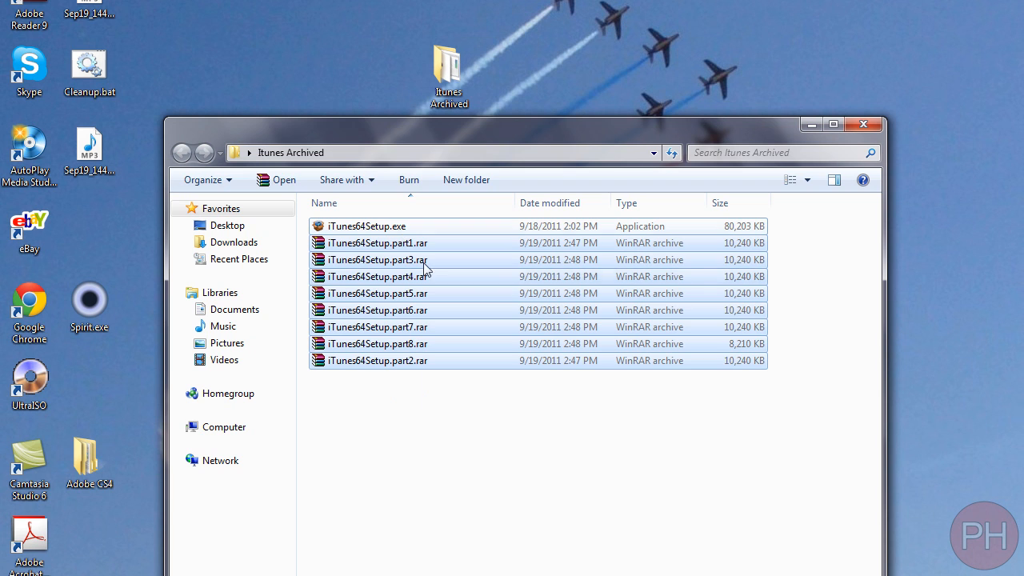
- Launch the extracted iTunes64Setup.exe, then cancel the 'Change or remove iTunes' screen and finish
{"action": "left_click", "coordinate": [377, 243]}
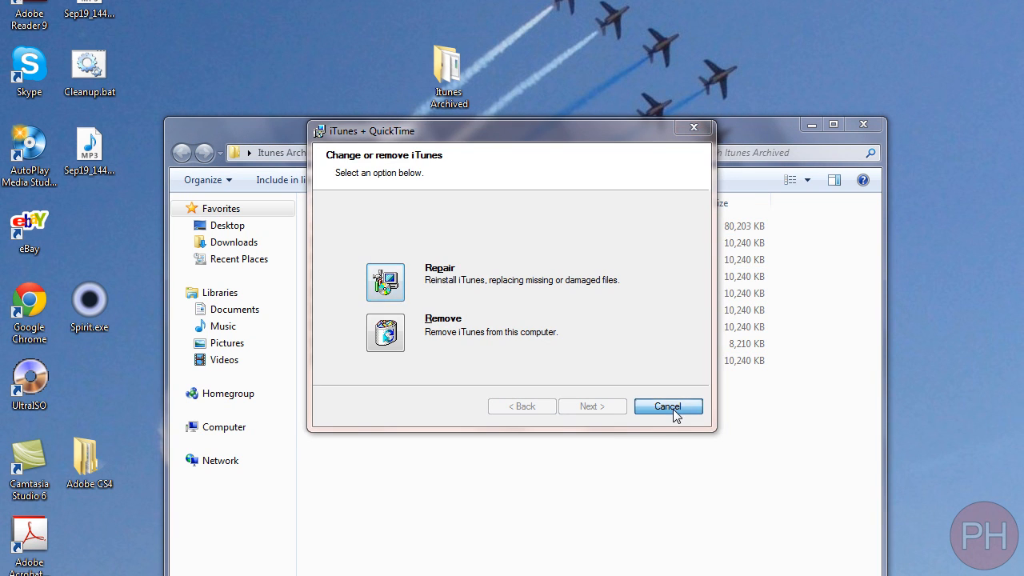
{"action": "left_click", "coordinate": [668, 407]}
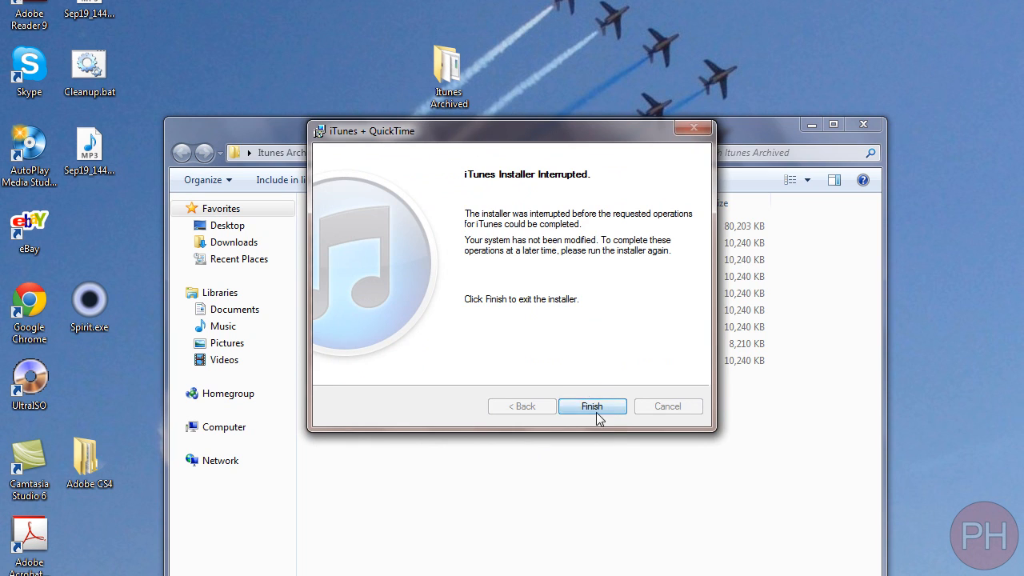
{"action": "left_click", "coordinate": [592, 407]}
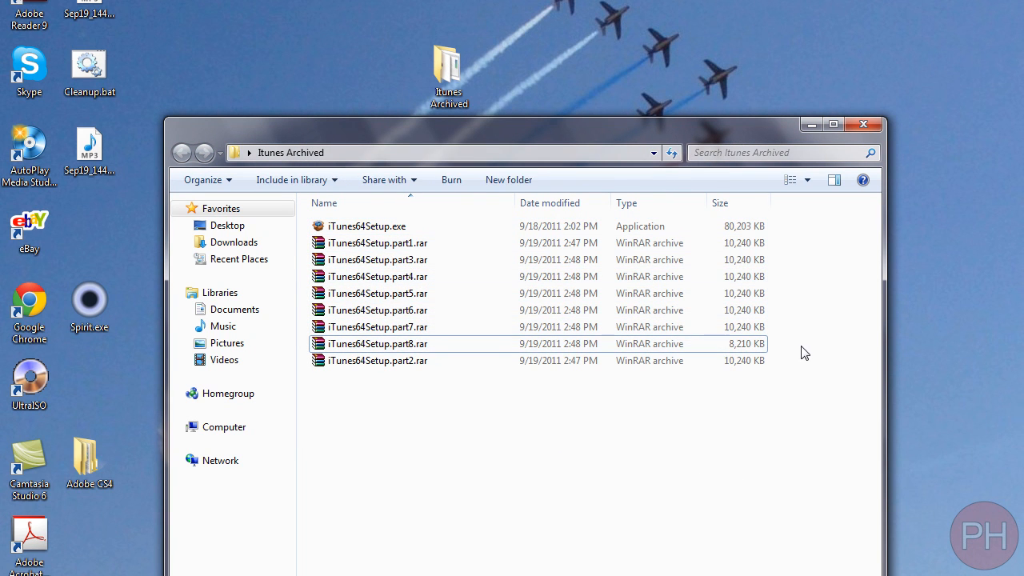
- Select the part2 volume, then sort Itunes Archived by name descending so part8.rar is first
{"action": "left_click", "coordinate": [377, 360]}
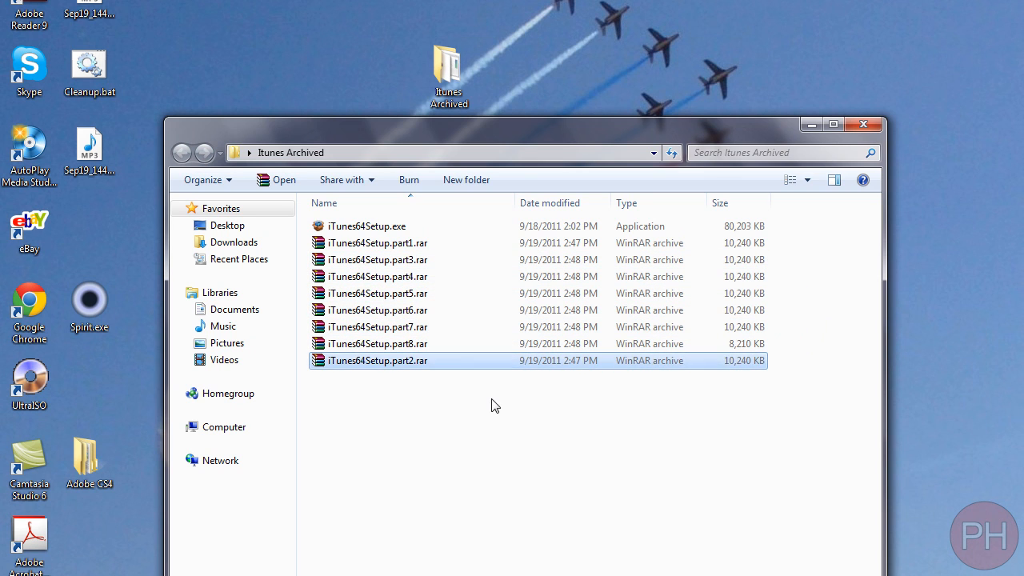
{"action": "left_click", "coordinate": [324, 202]}
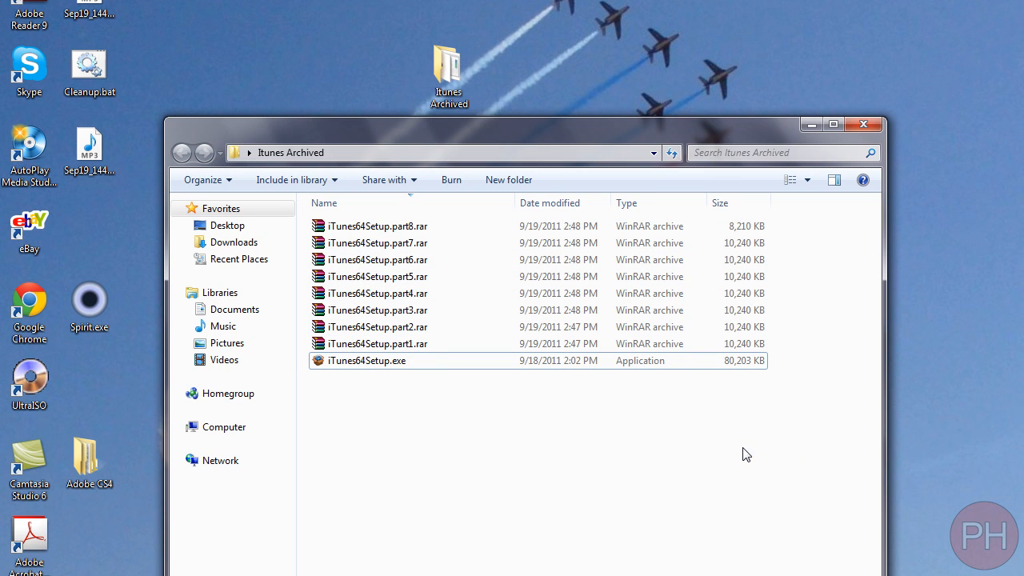
{"action": "mouse_move", "coordinate": [733, 460]}
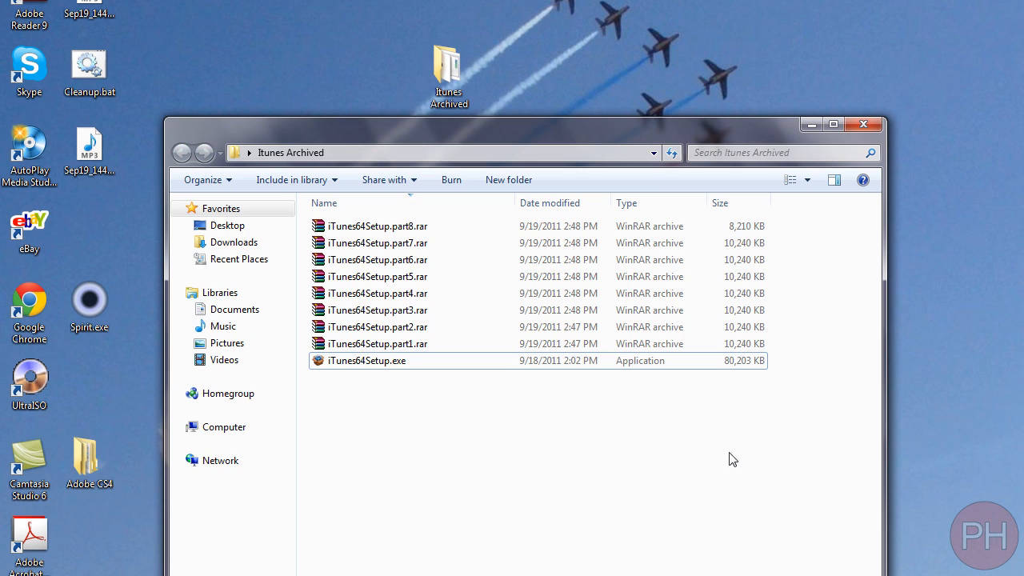
{"action": "mouse_move", "coordinate": [818, 323]}
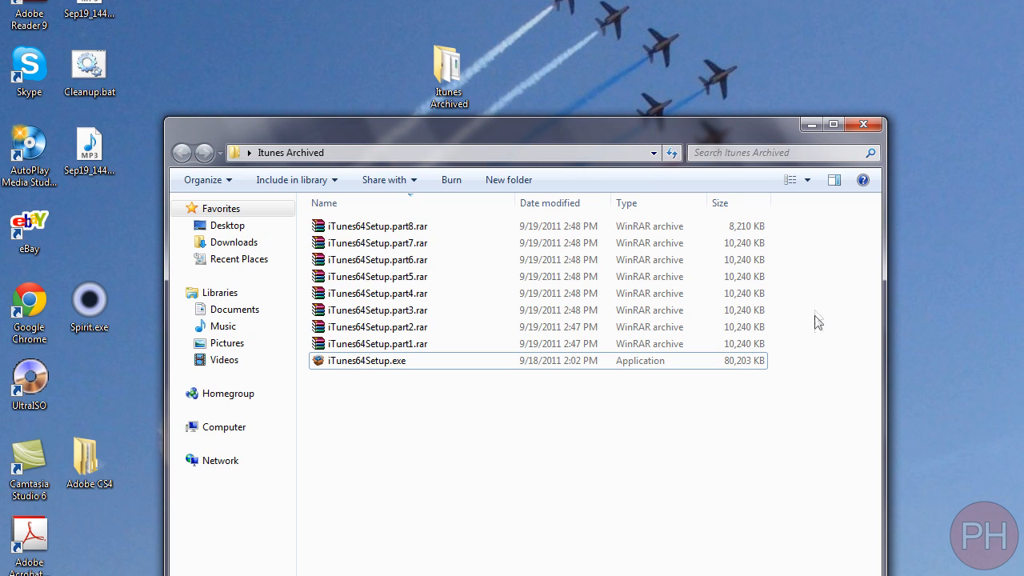